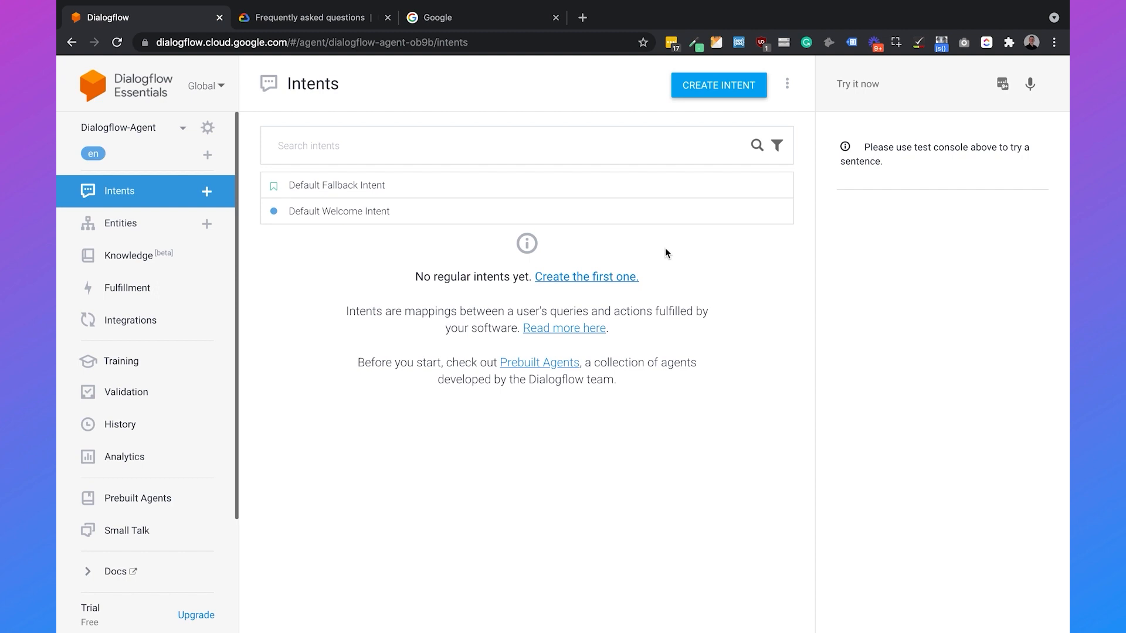
pyautogui.moveTo(650, 299)
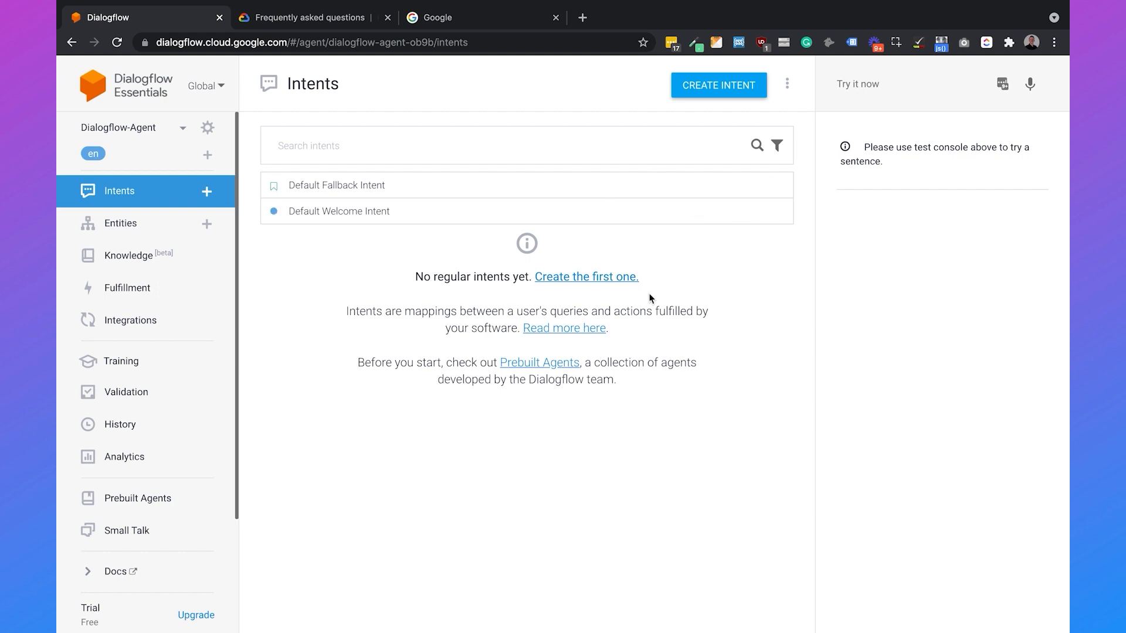
pyautogui.moveTo(619, 291)
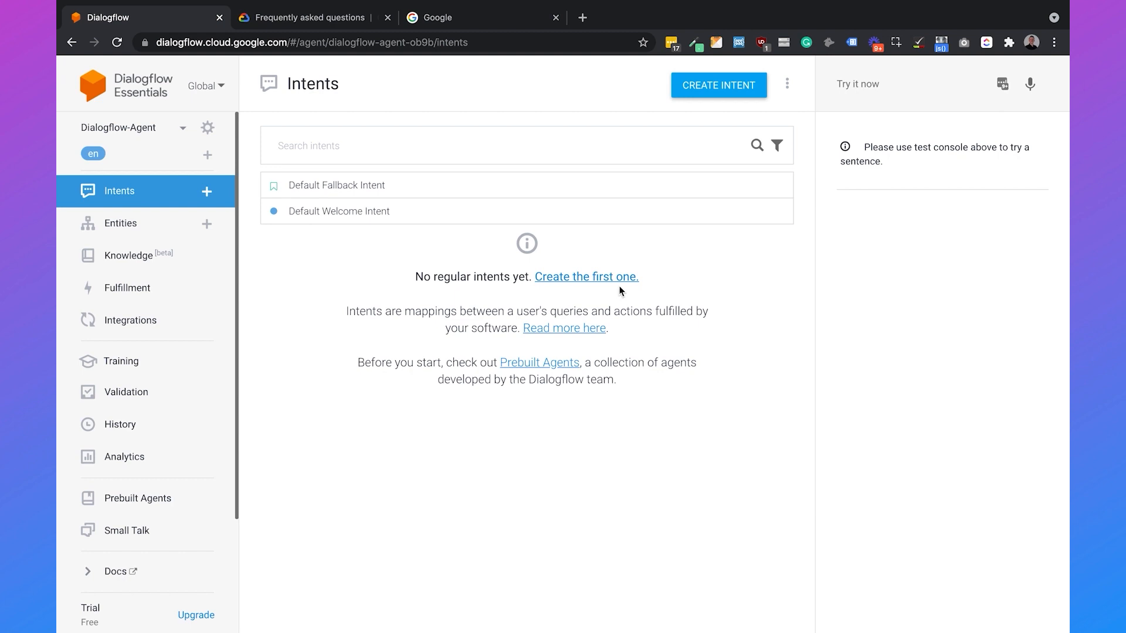
pyautogui.moveTo(347, 305)
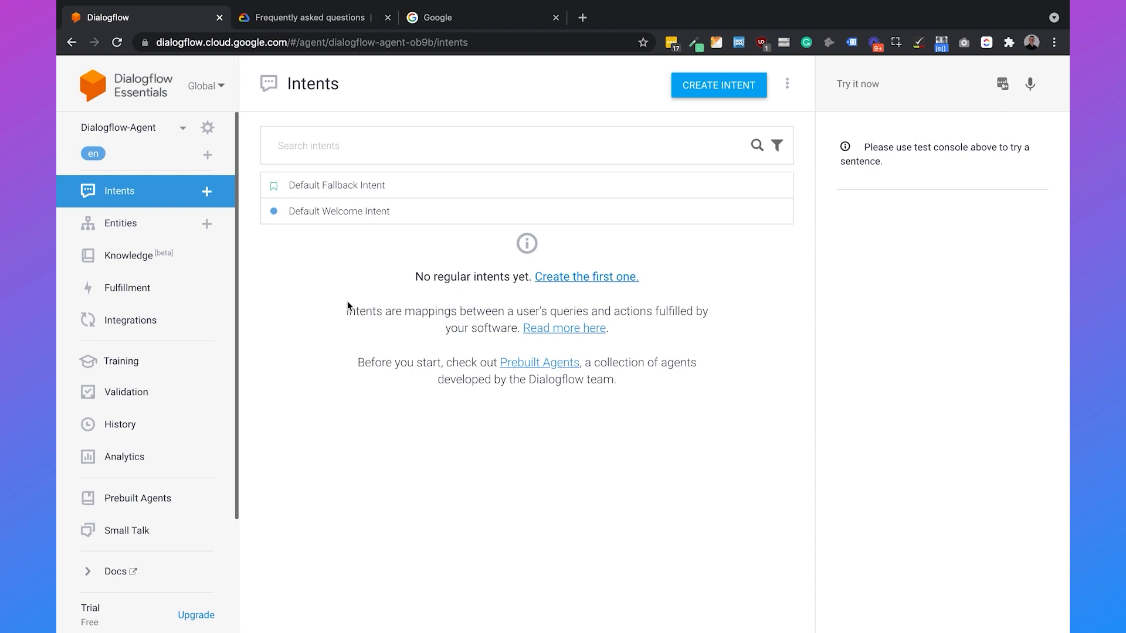
pyautogui.moveTo(128, 256)
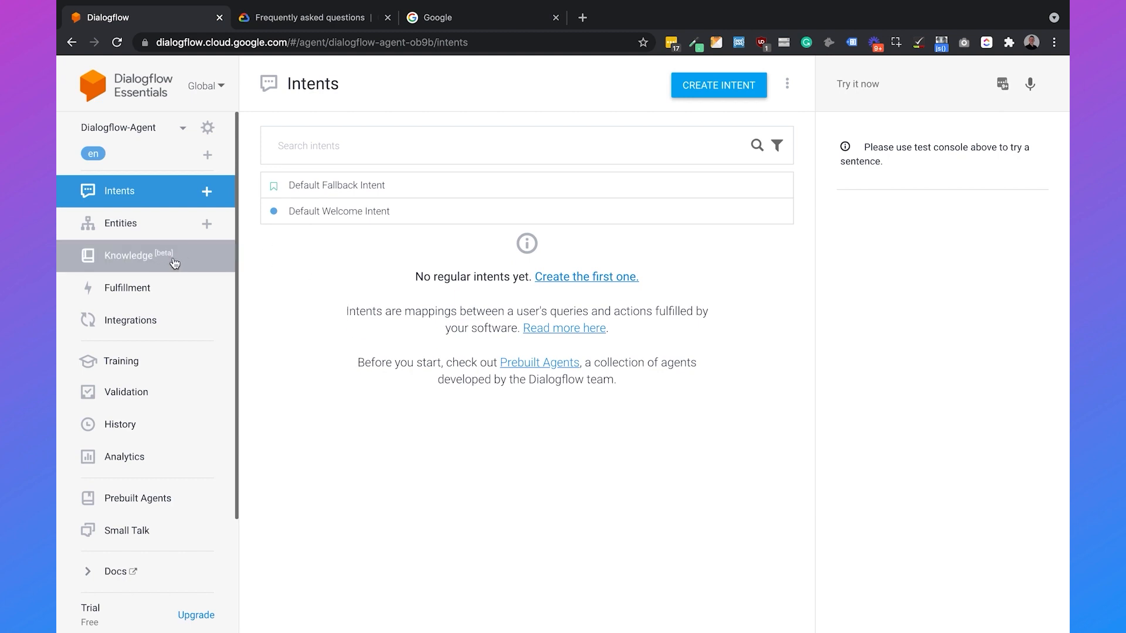
pyautogui.moveTo(283, 271)
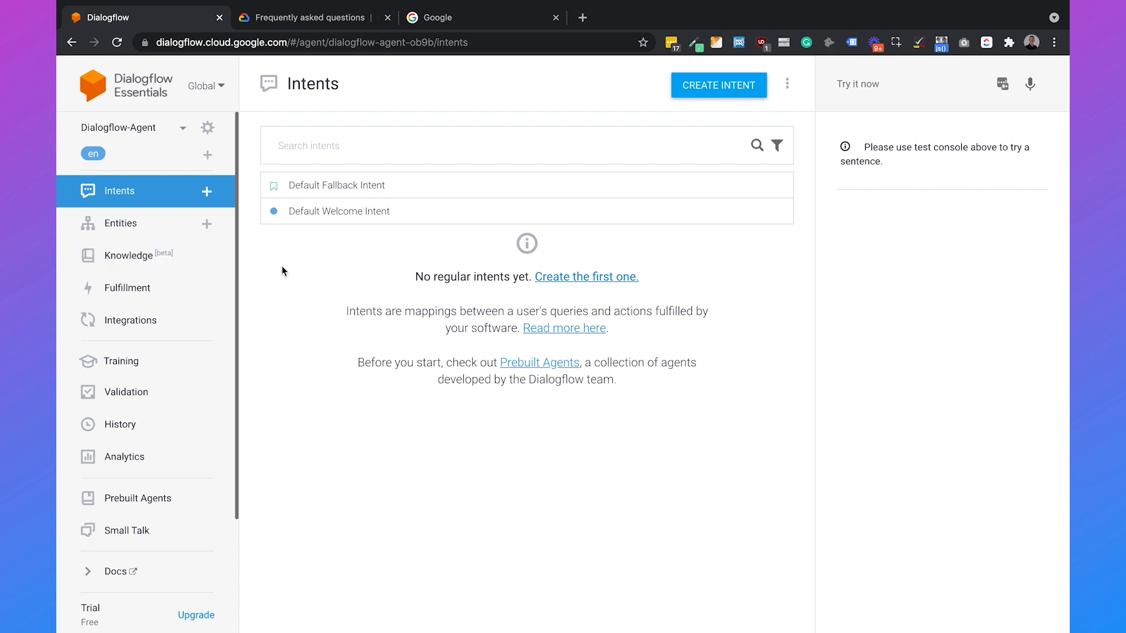
pyautogui.moveTo(285, 259)
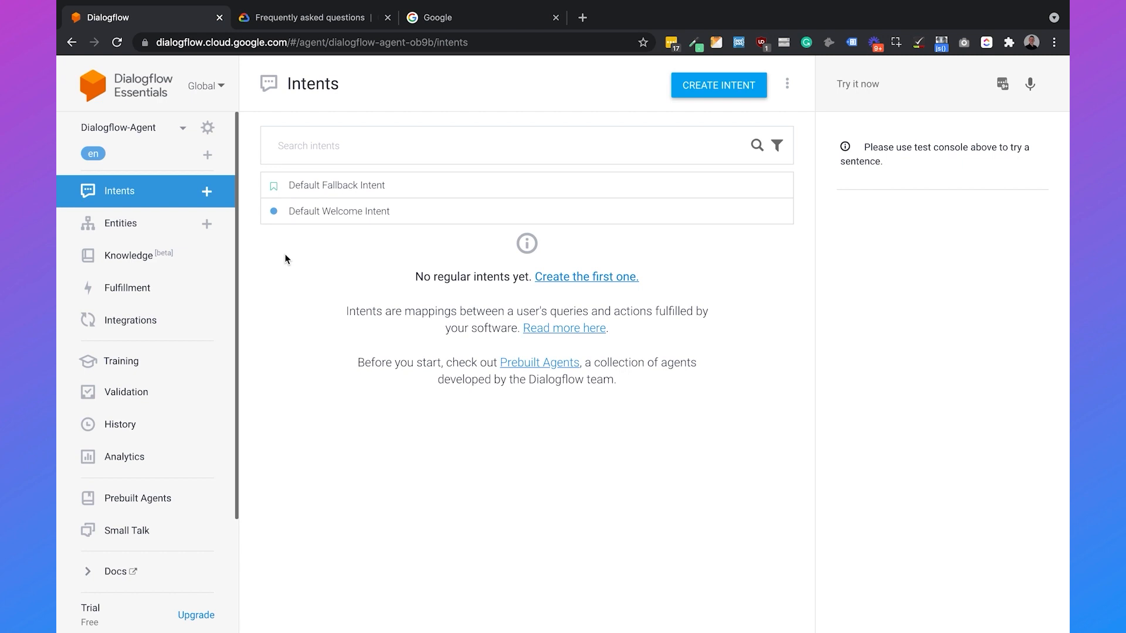
# Enable 'beta features and APIs' in the agent's general settings and save
pyautogui.click(209, 126)
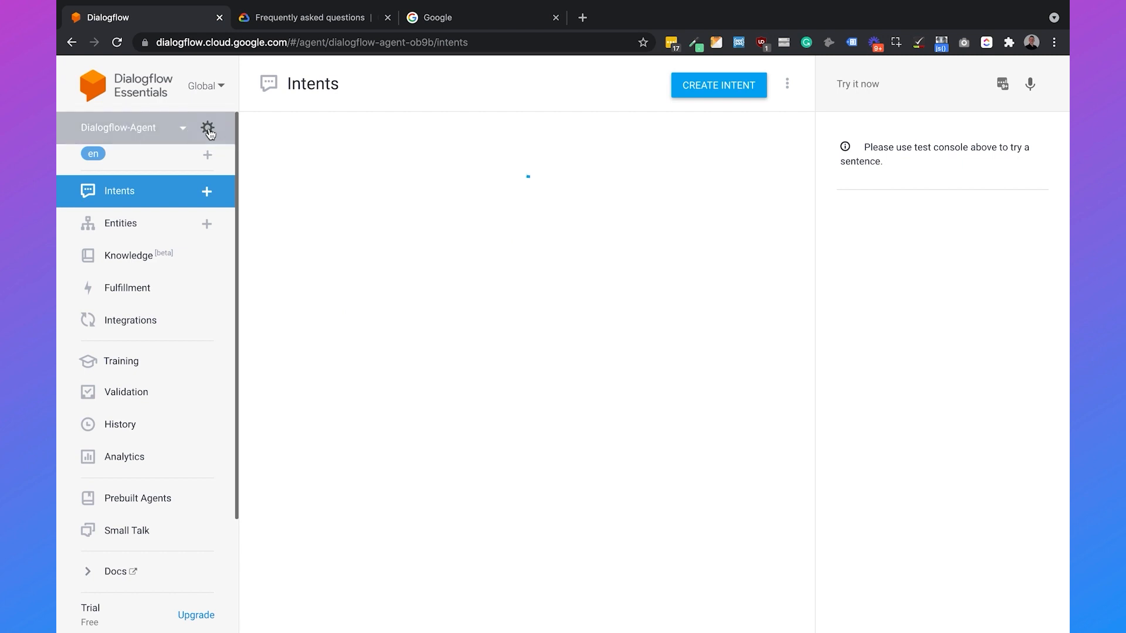
pyautogui.click(209, 128)
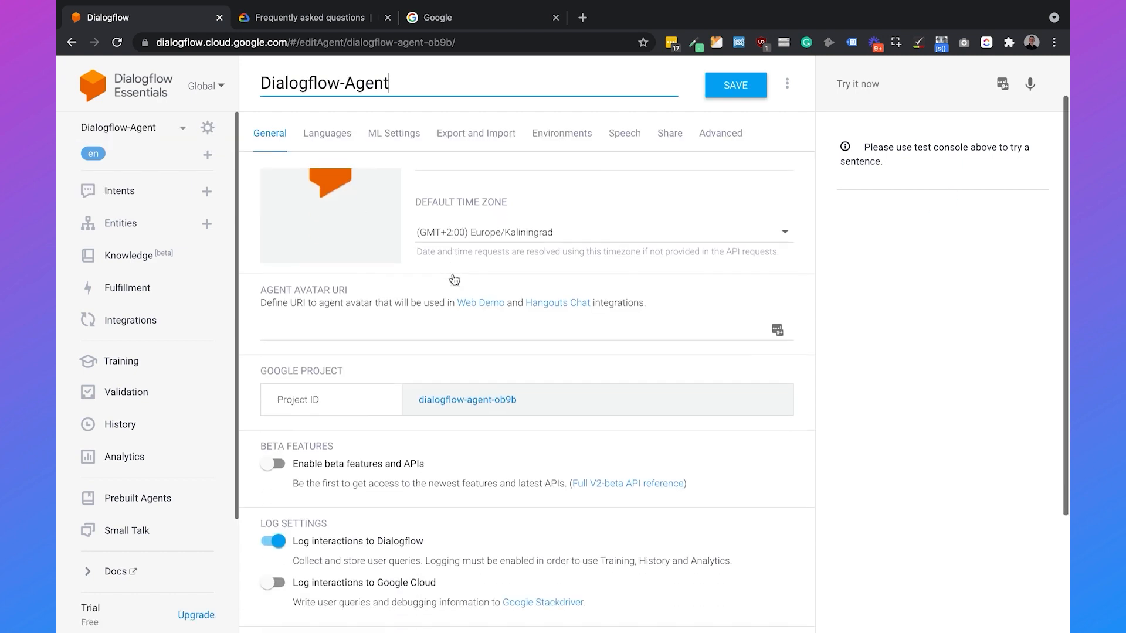
pyautogui.scroll(-3)
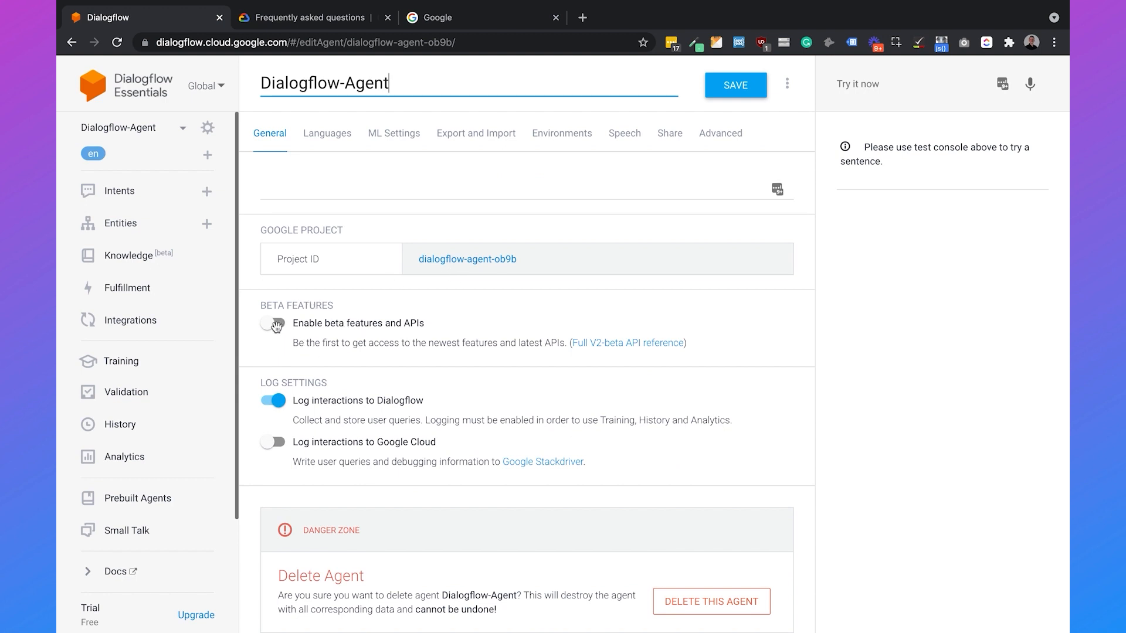
pyautogui.click(272, 323)
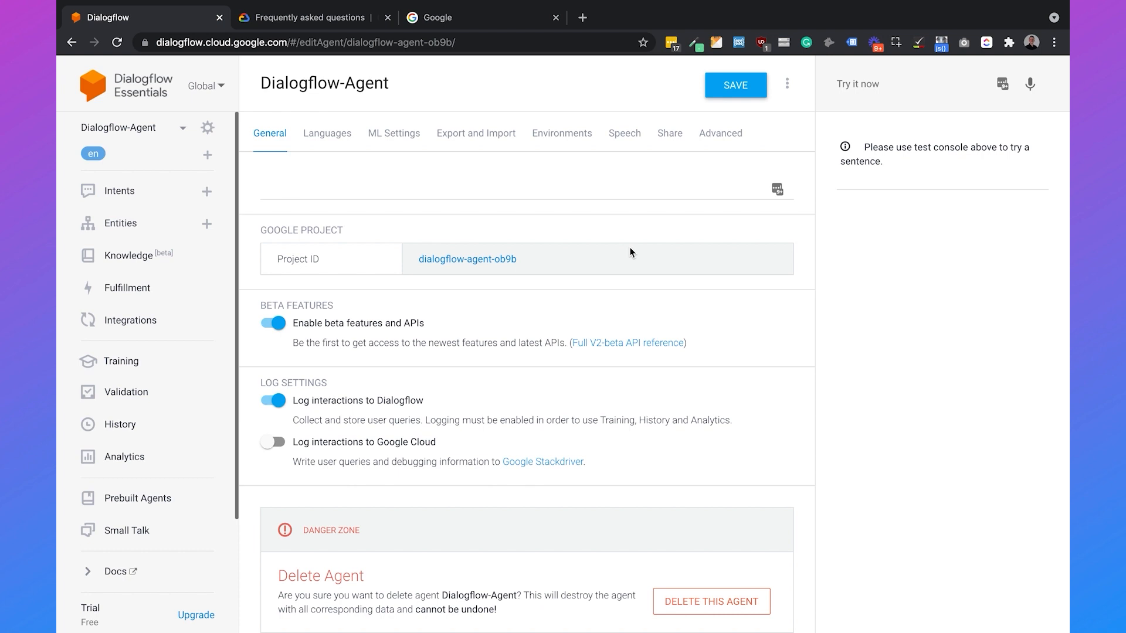
pyautogui.click(734, 84)
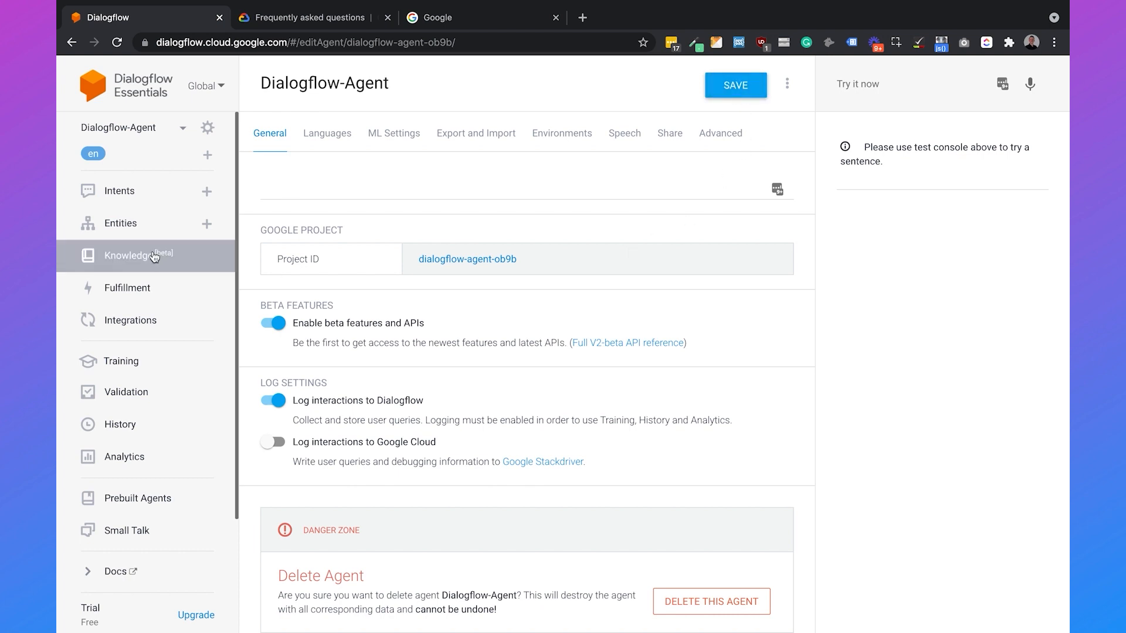
# Create a new knowledge base named 'Knowledge Base' from the Knowledge section and save it
pyautogui.click(136, 254)
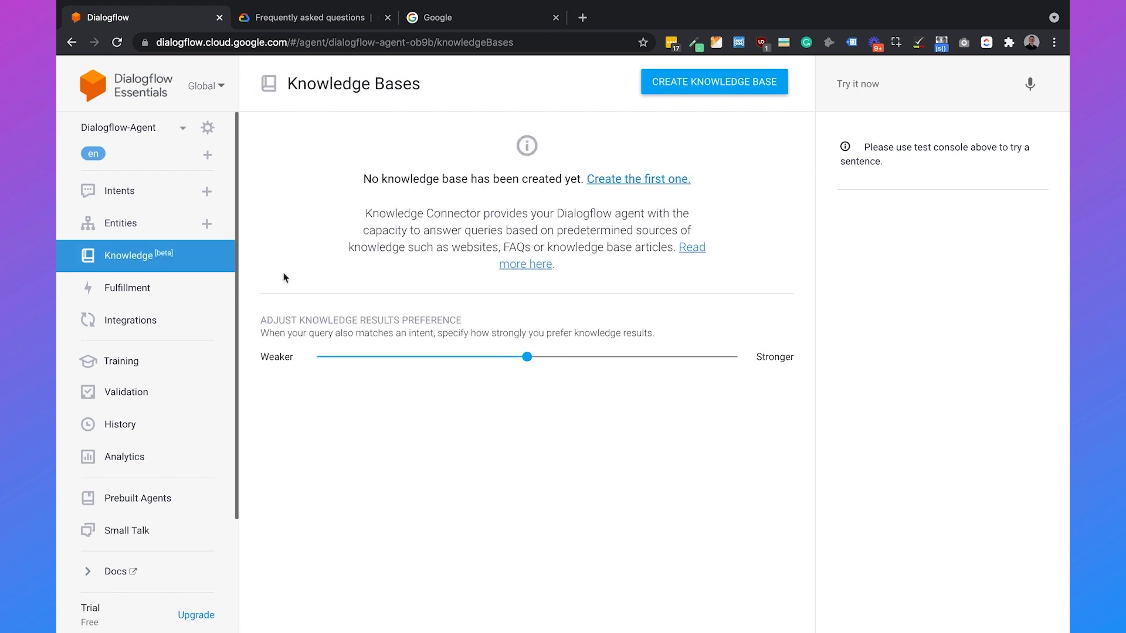
pyautogui.click(713, 80)
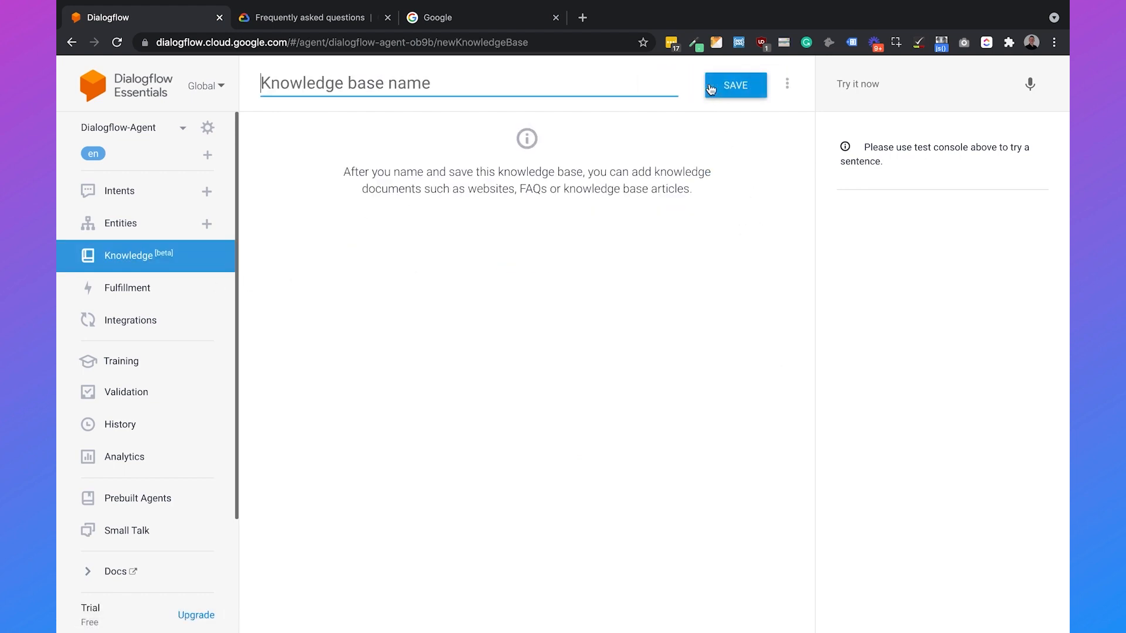
pyautogui.write('Knowledge Base')
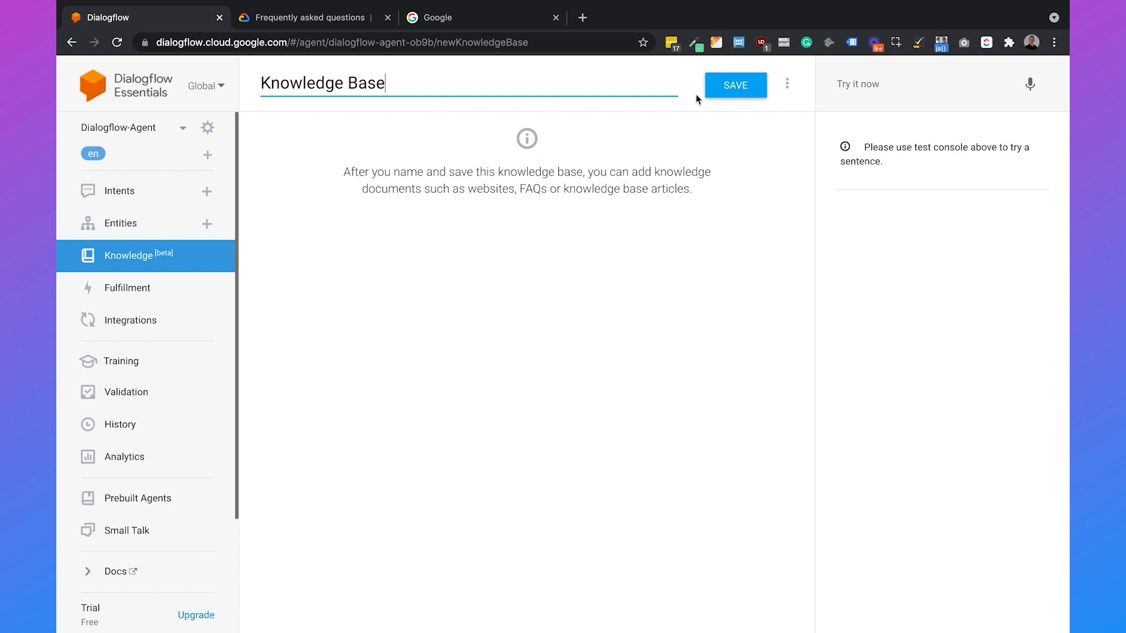
pyautogui.click(734, 84)
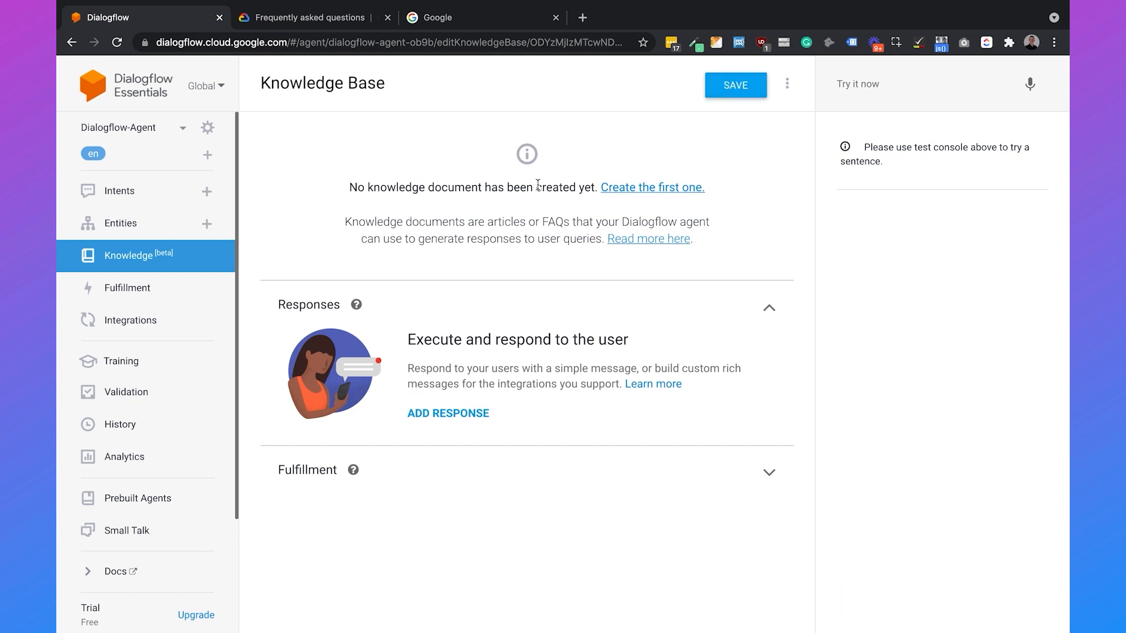
# Start a first document named 'FAQ Page' with knowledge type FAQ, mime type text/html and a URL source
pyautogui.click(651, 186)
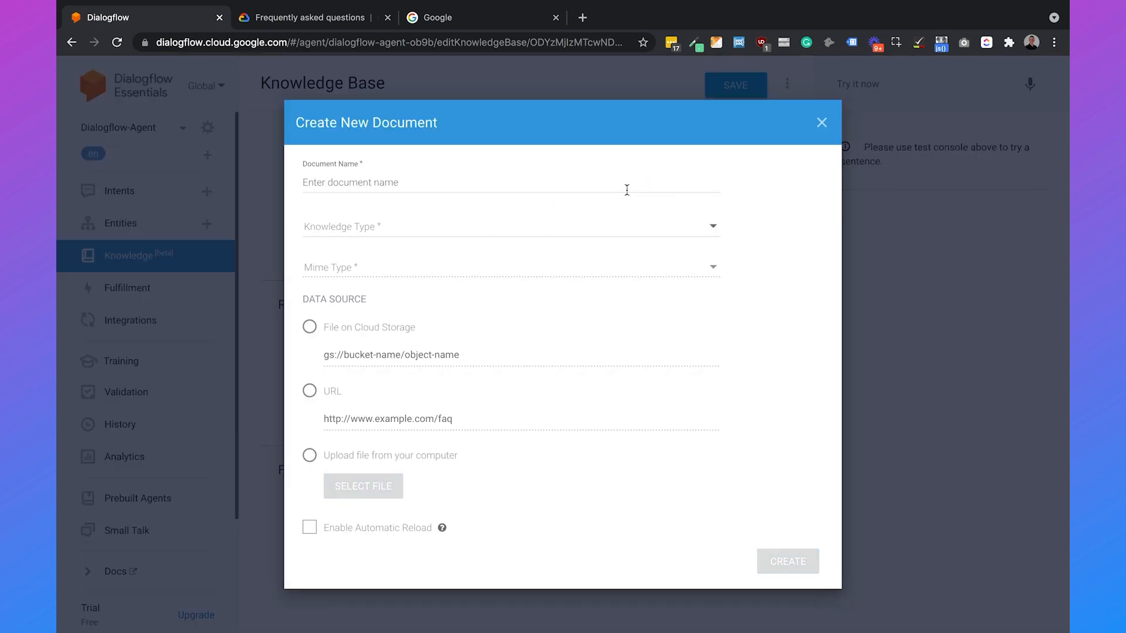
pyautogui.click(510, 182)
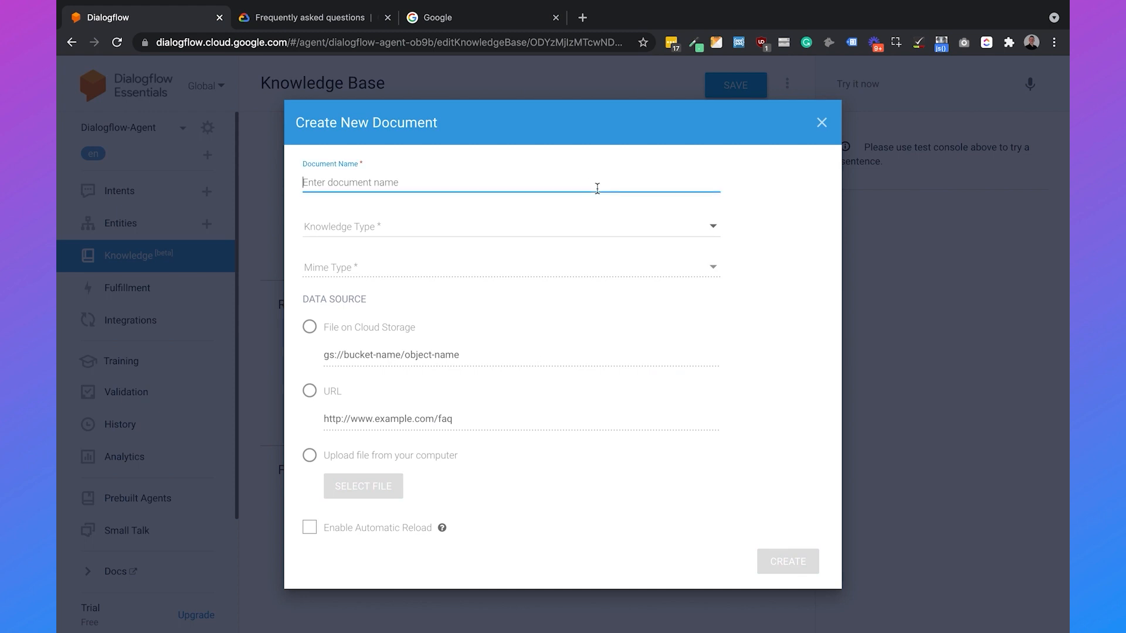
pyautogui.write('FAQ Page')
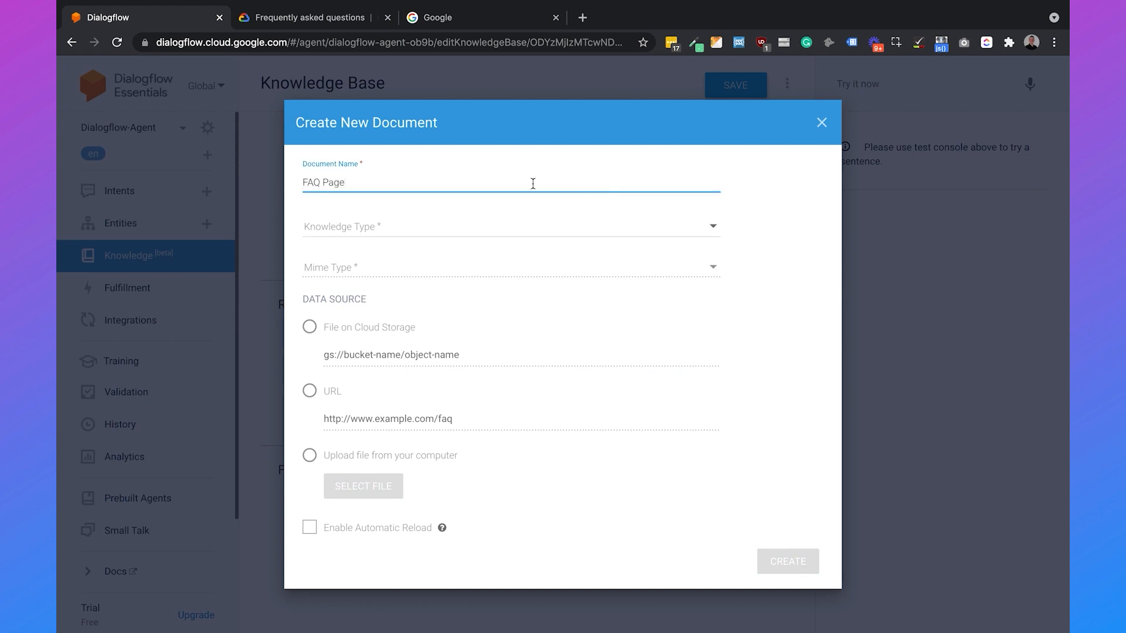
pyautogui.click(510, 226)
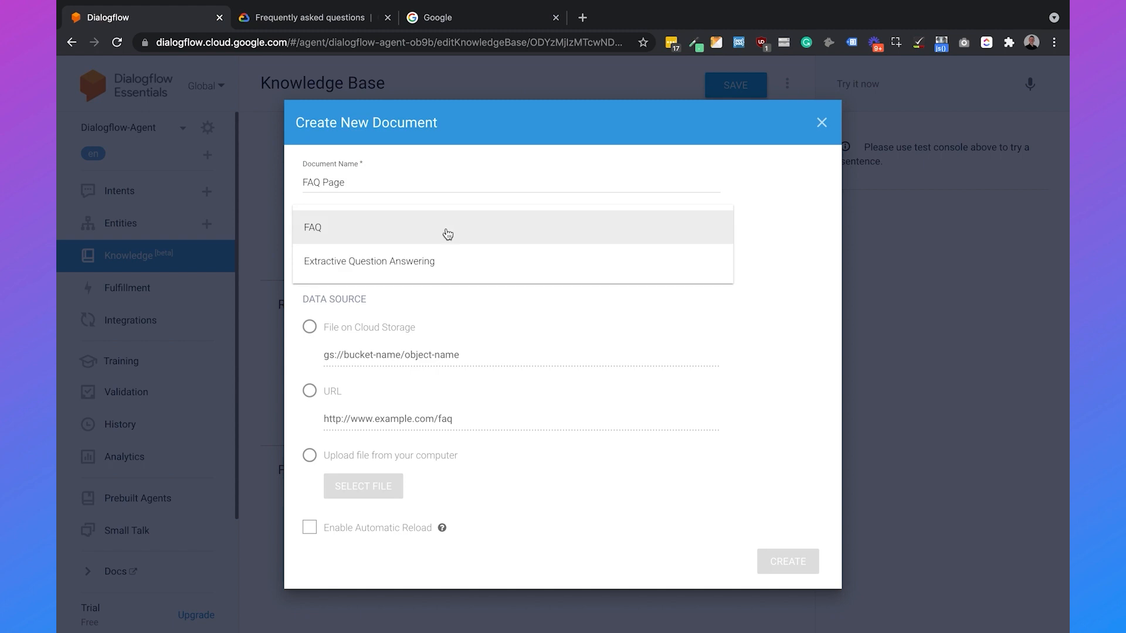
pyautogui.click(312, 226)
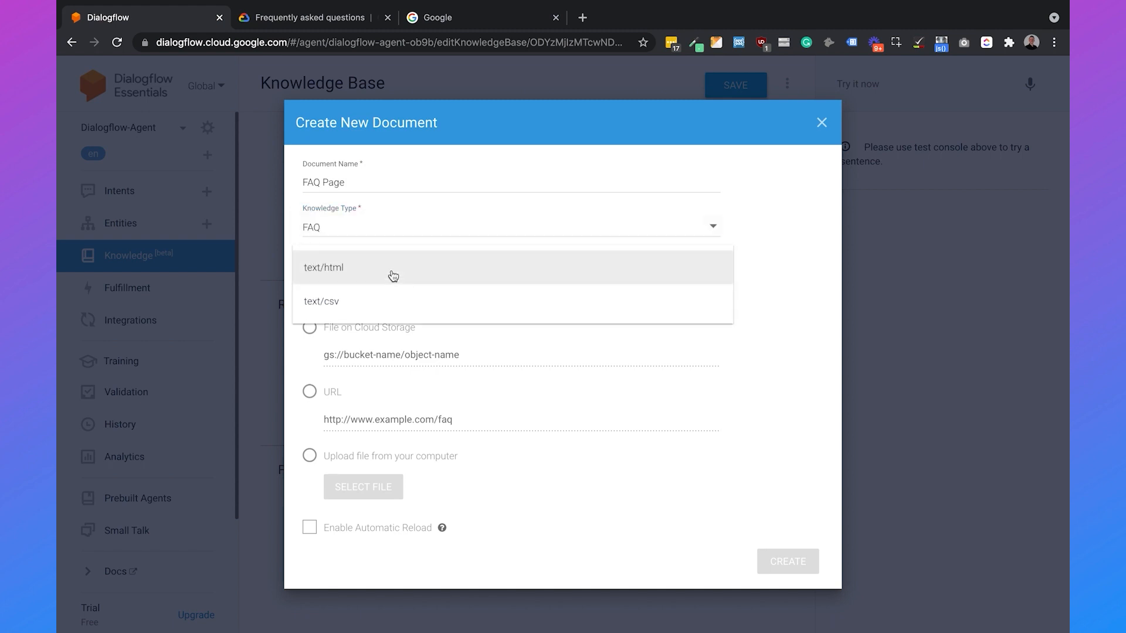
pyautogui.moveTo(366, 275)
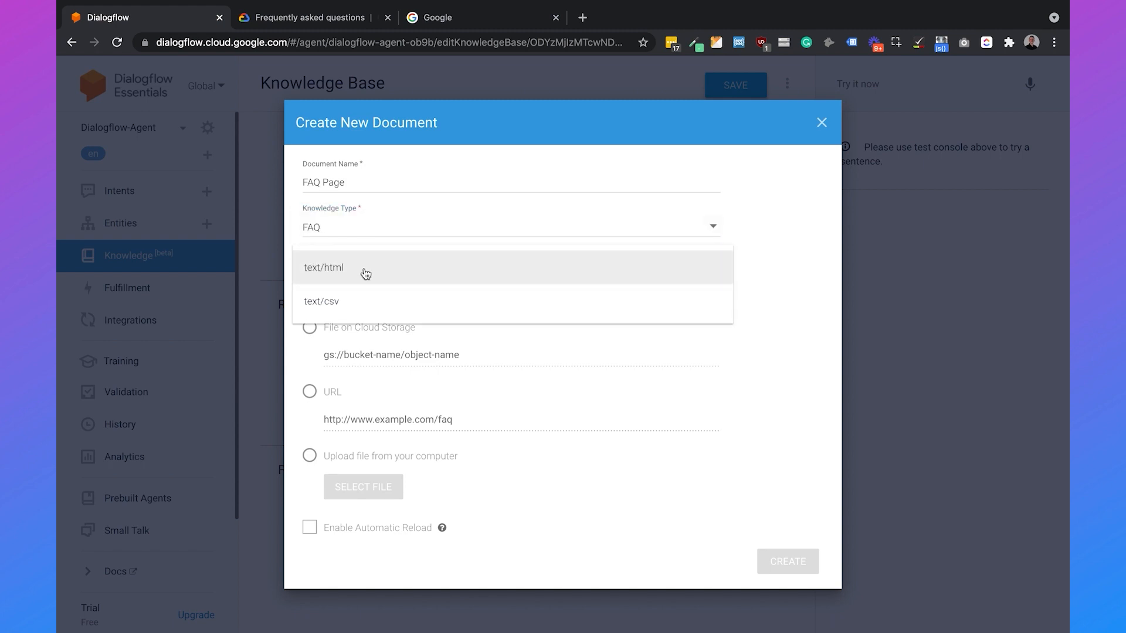
pyautogui.click(323, 268)
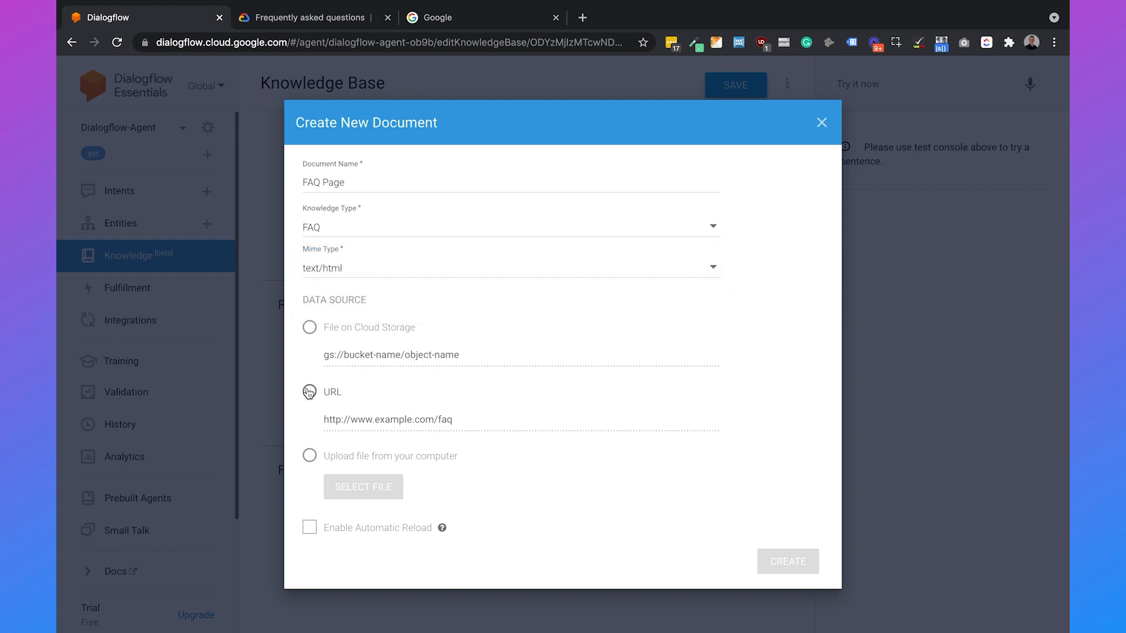
pyautogui.click(310, 391)
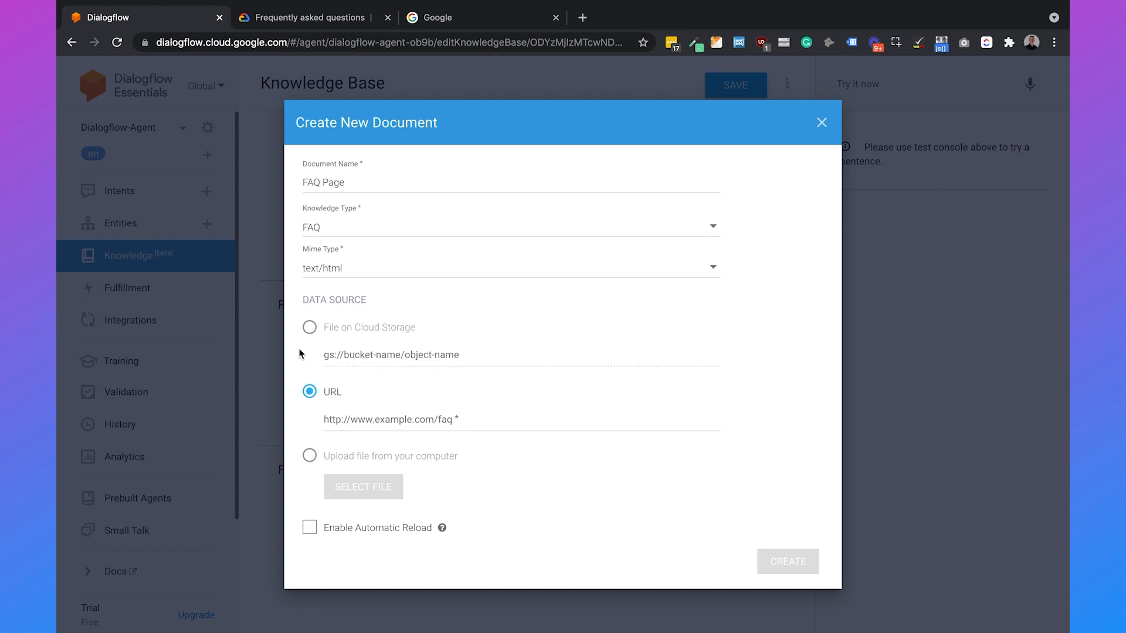
pyautogui.click(308, 18)
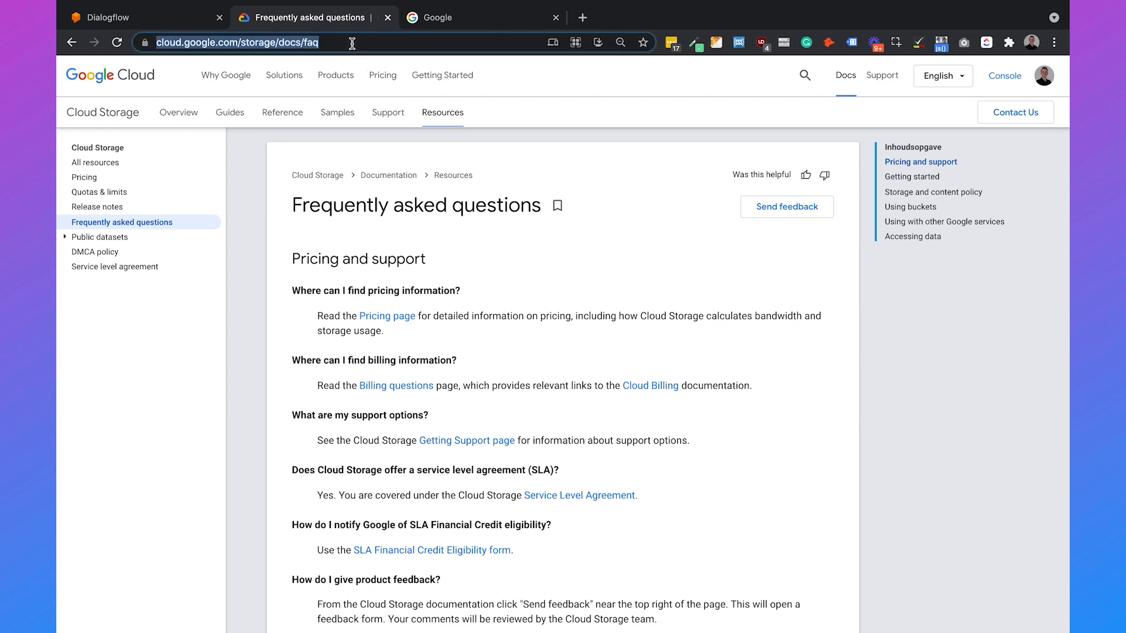
pyautogui.click(108, 17)
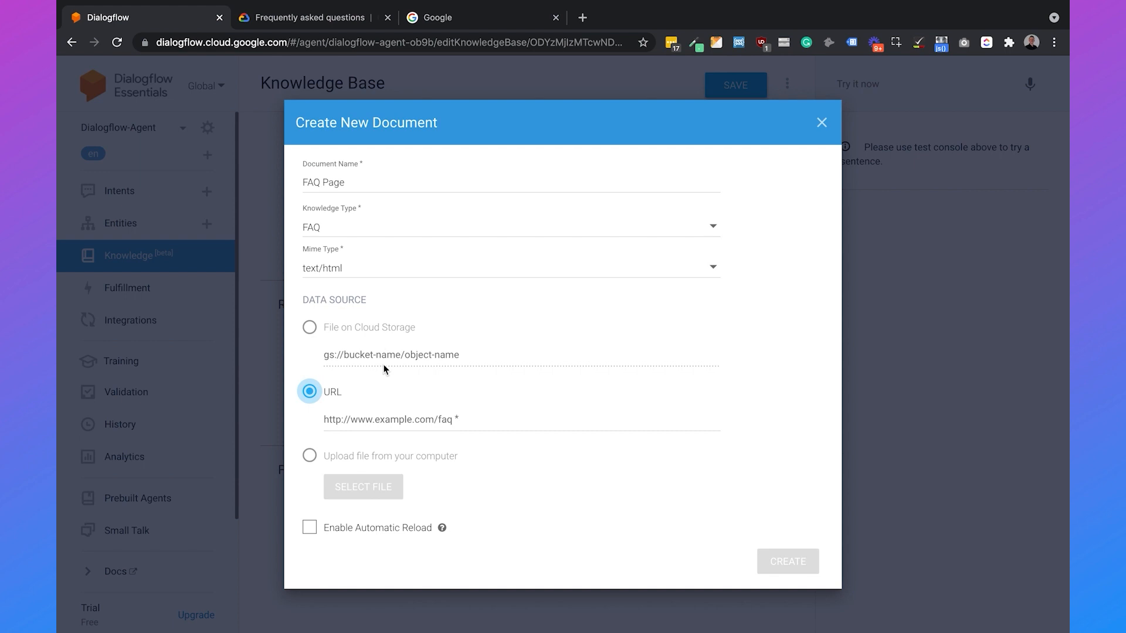
pyautogui.write('https://cloud.google.com/storage/docs/faq')
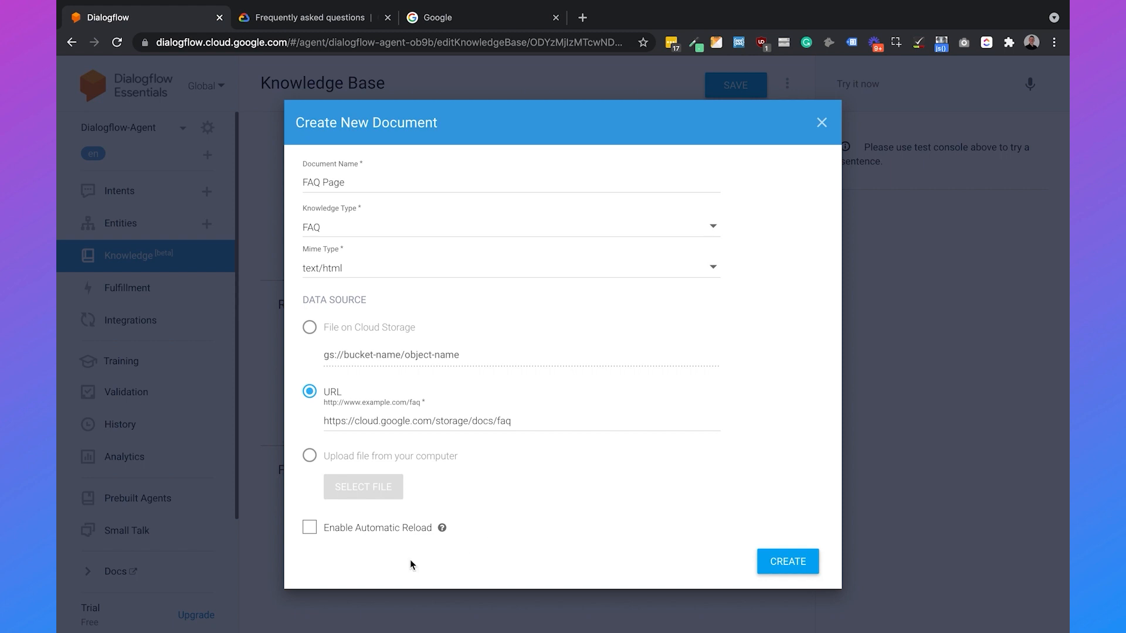
# Turn on Enable Automatic Reload and create the FAQ Page document
pyautogui.click(309, 527)
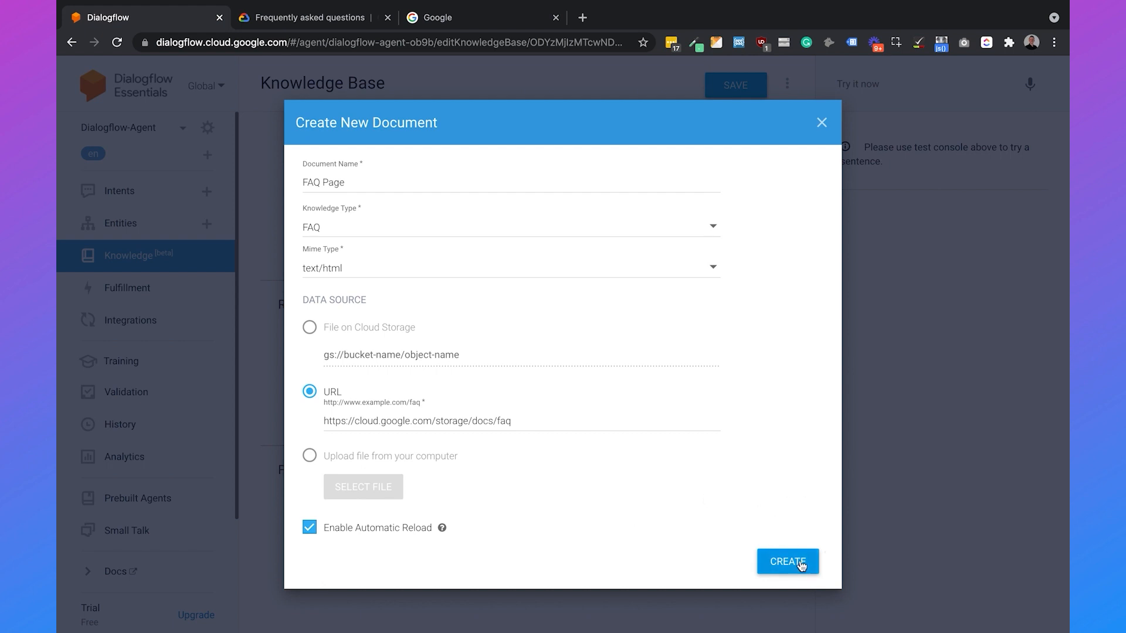
pyautogui.click(787, 562)
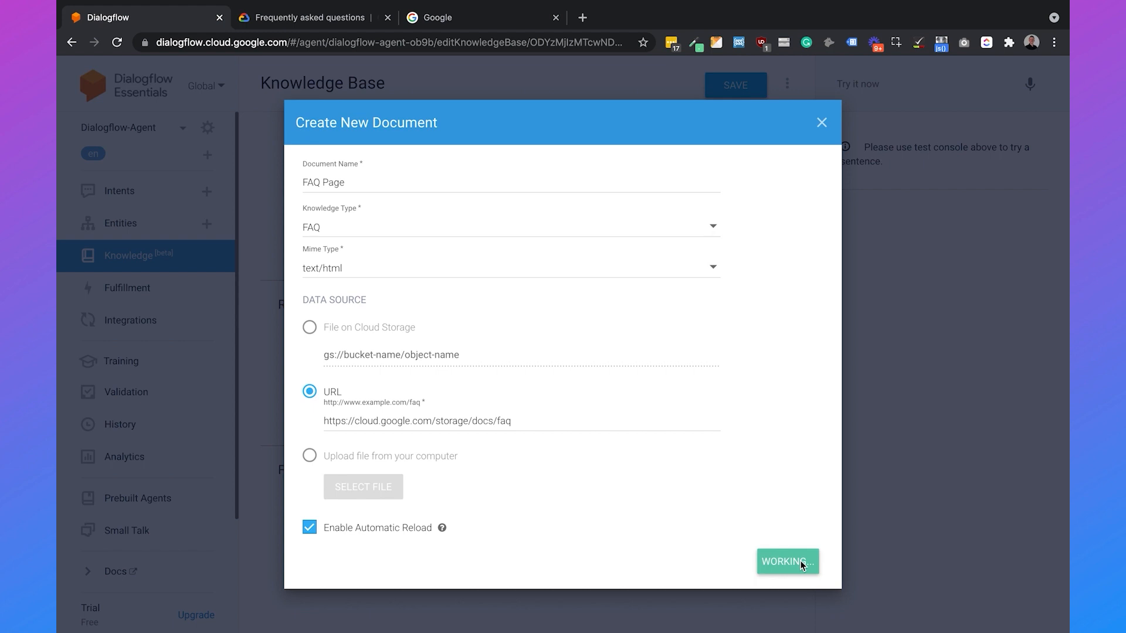
pyautogui.click(308, 18)
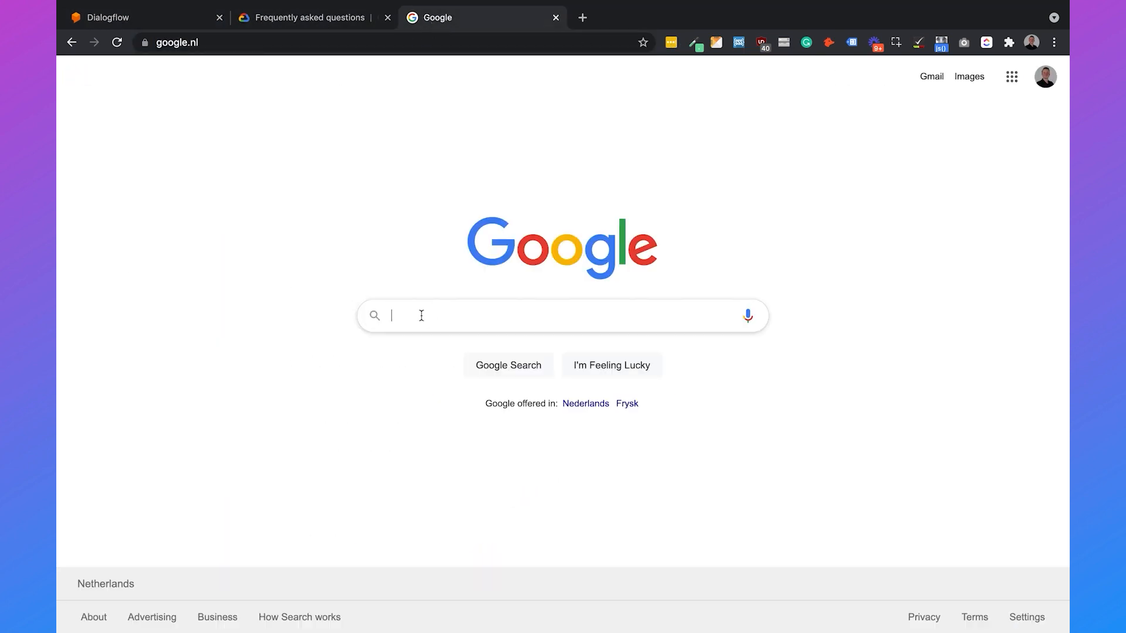
# Run site: searches for cloud.google.com/storage/docs/faq and chatimize.com/faq/ to compare indexed results
pyautogui.write('site')
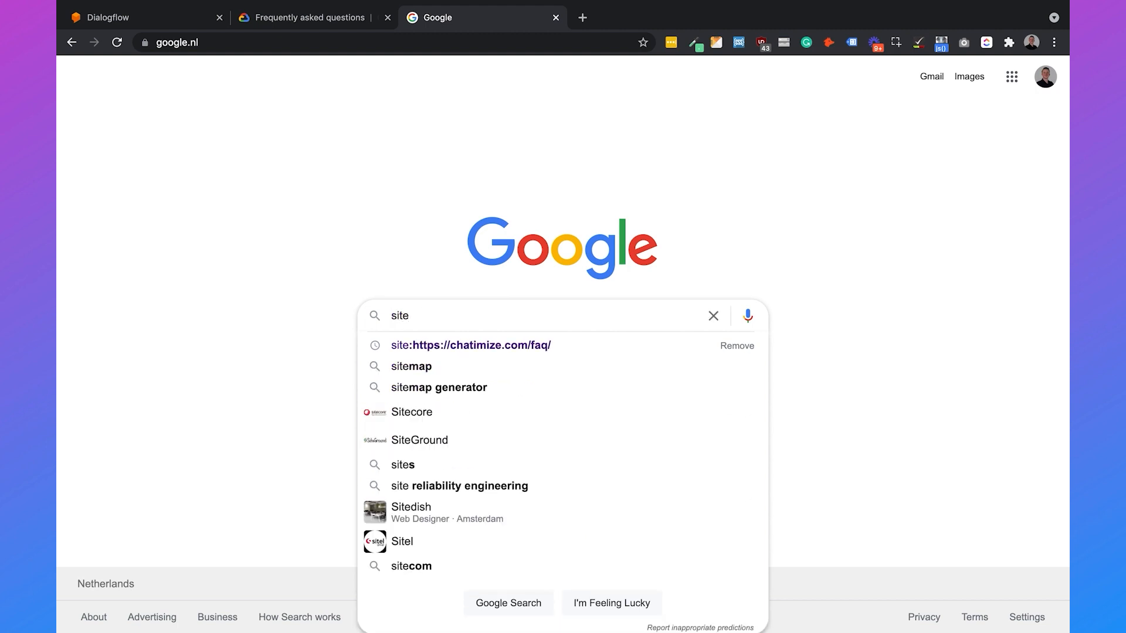
pyautogui.write('site:https://cloud.google.com/storage/docs/faq')
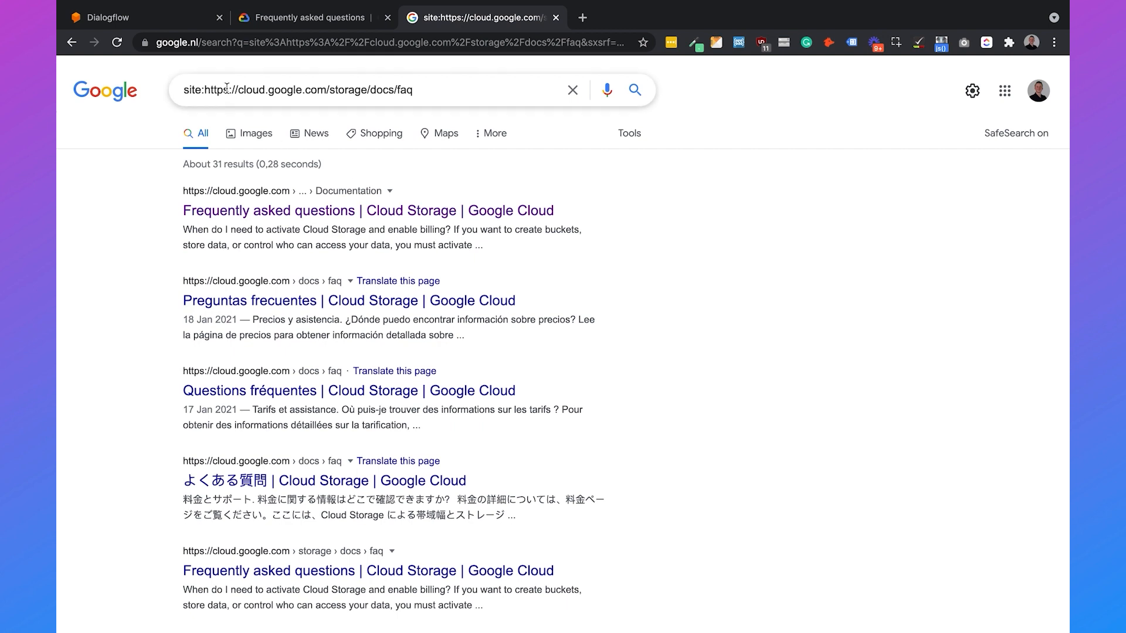
pyautogui.write('site:https://chatimize.c')
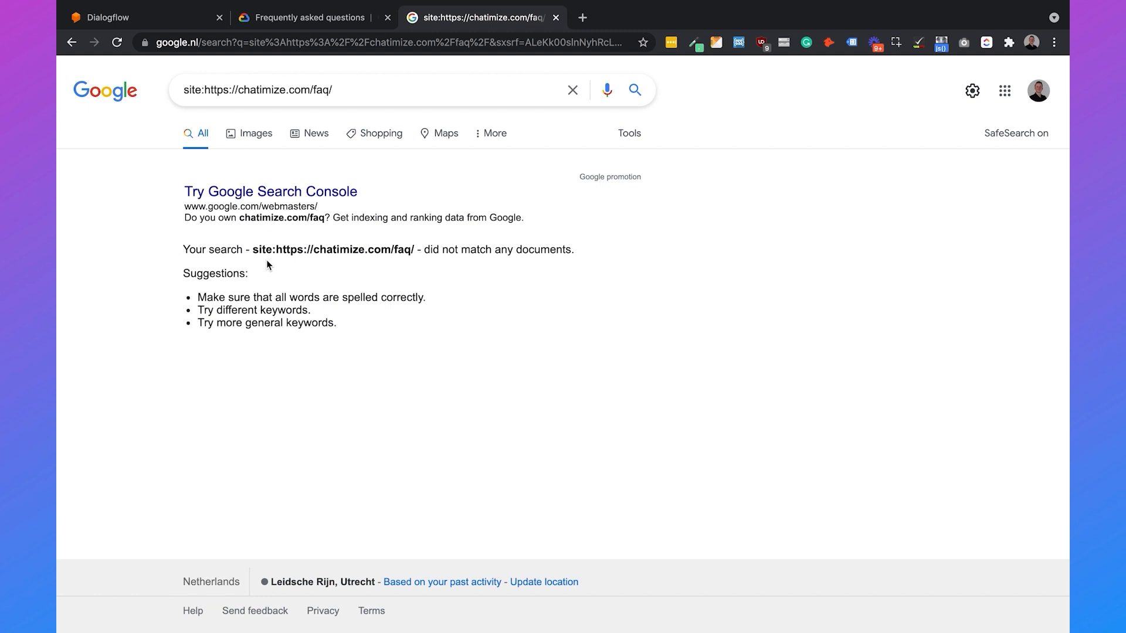
pyautogui.moveTo(345, 201)
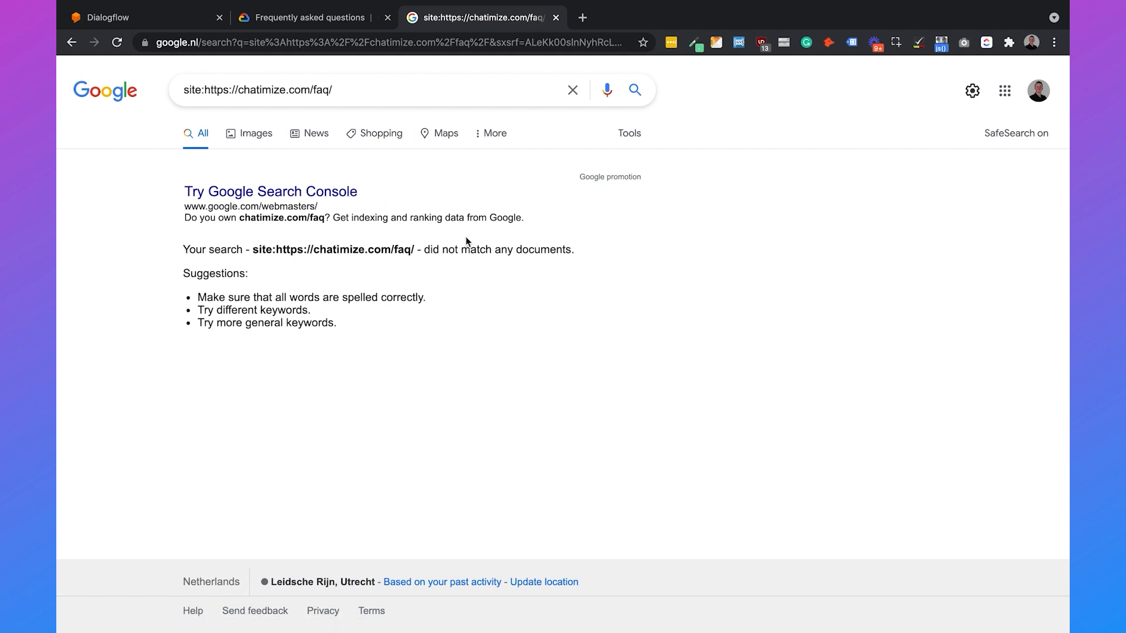
# Scroll through the Cloud Storage question–answer pairs imported into the FAQ Page document
pyautogui.click(108, 17)
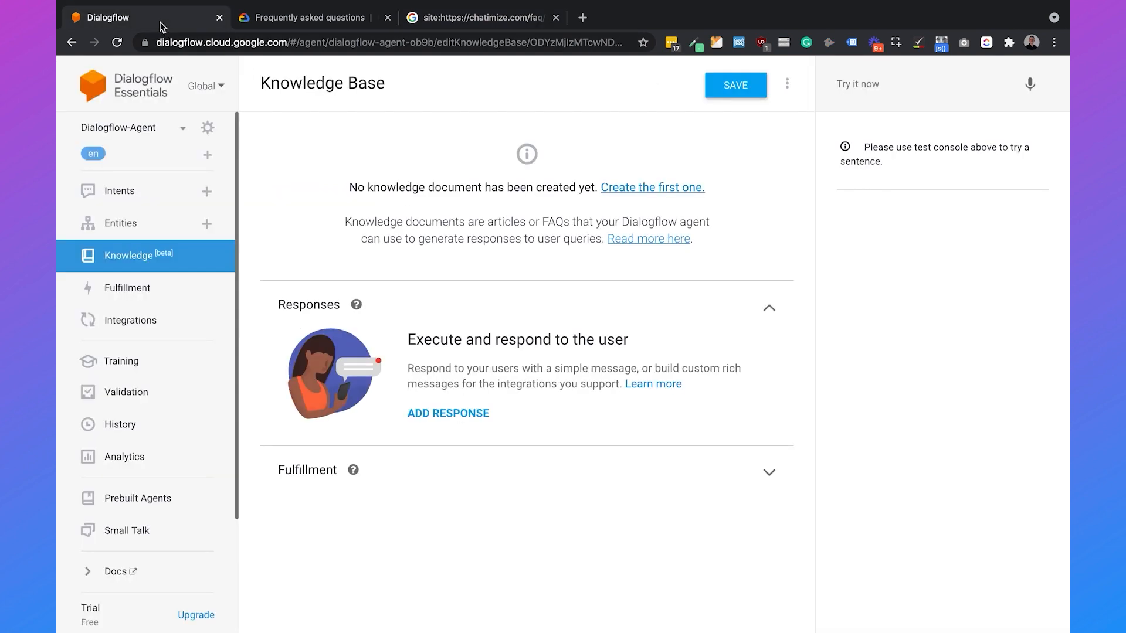
pyautogui.moveTo(433, 161)
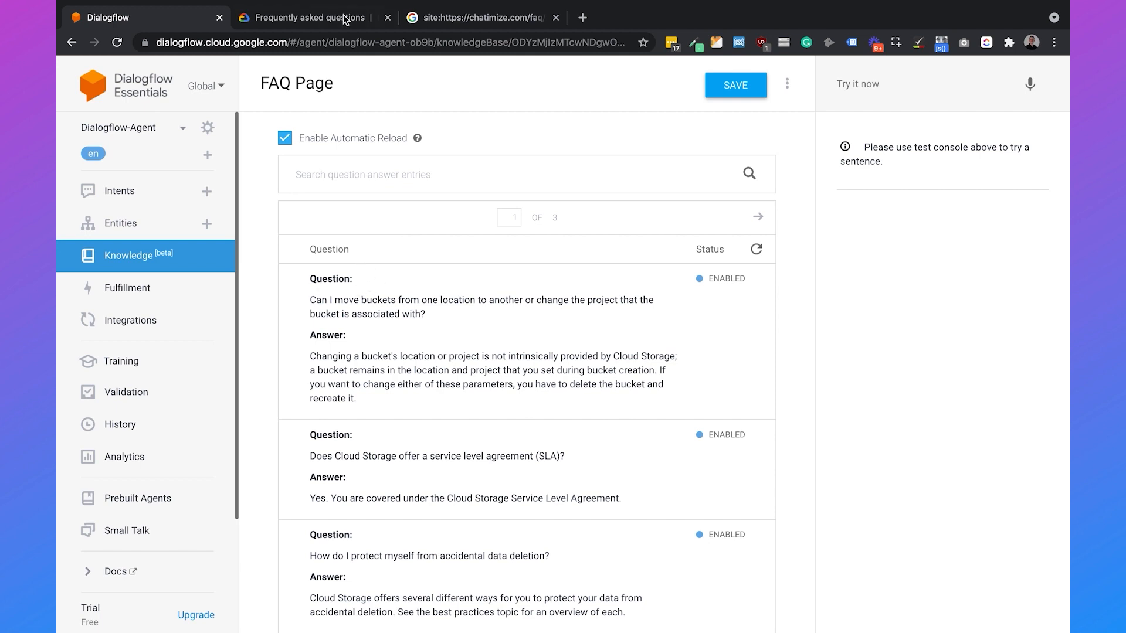
pyautogui.click(309, 18)
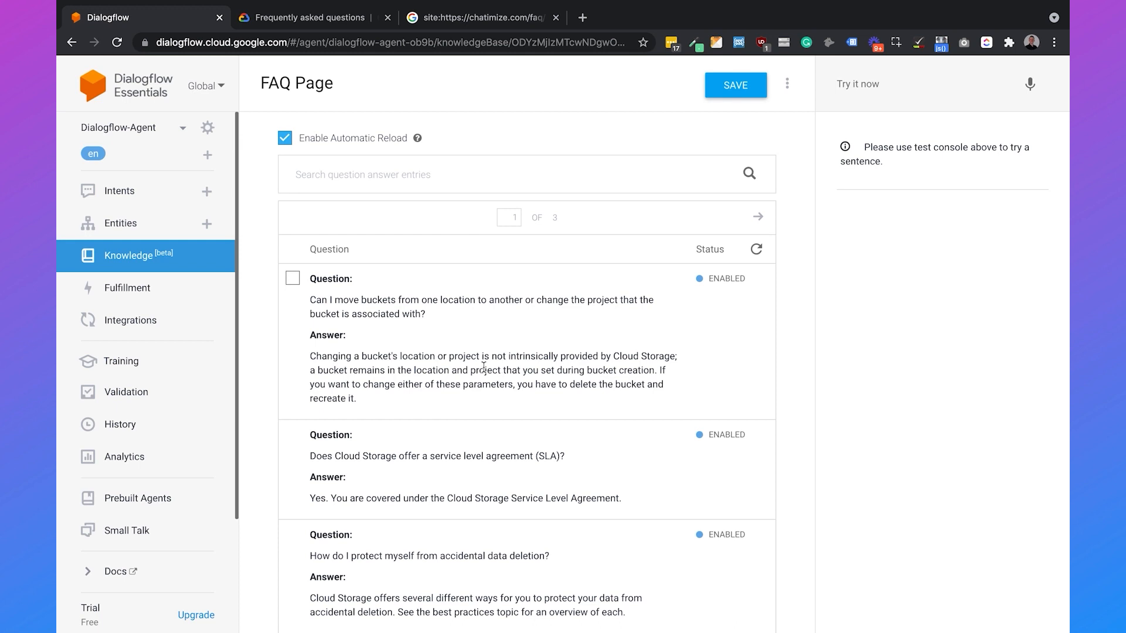
pyautogui.moveTo(348, 329)
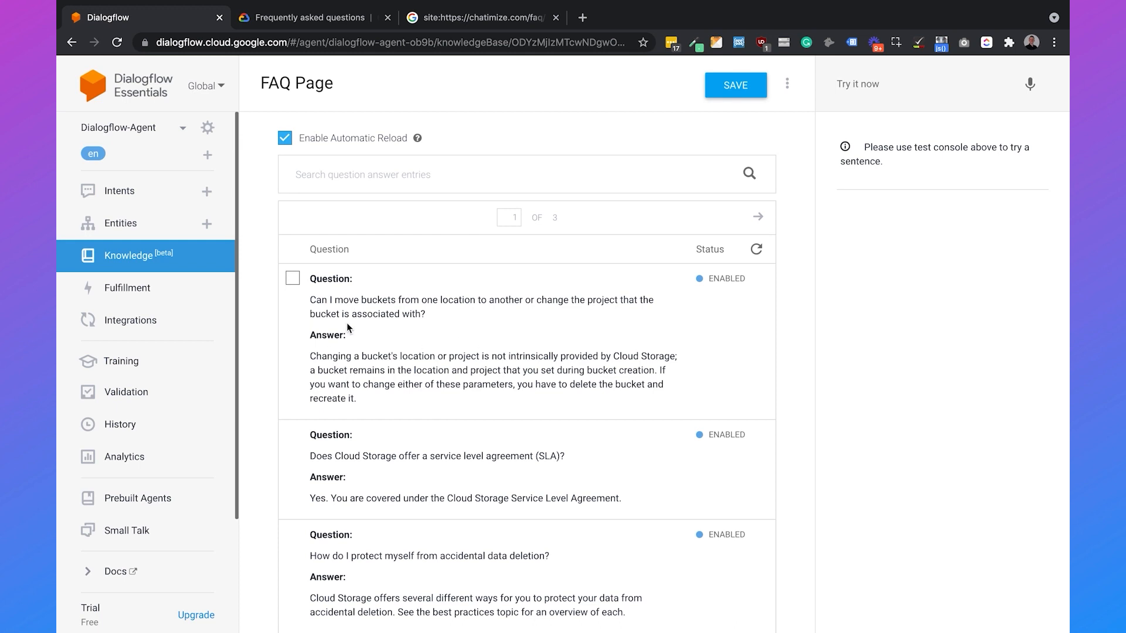
pyautogui.scroll(-3)
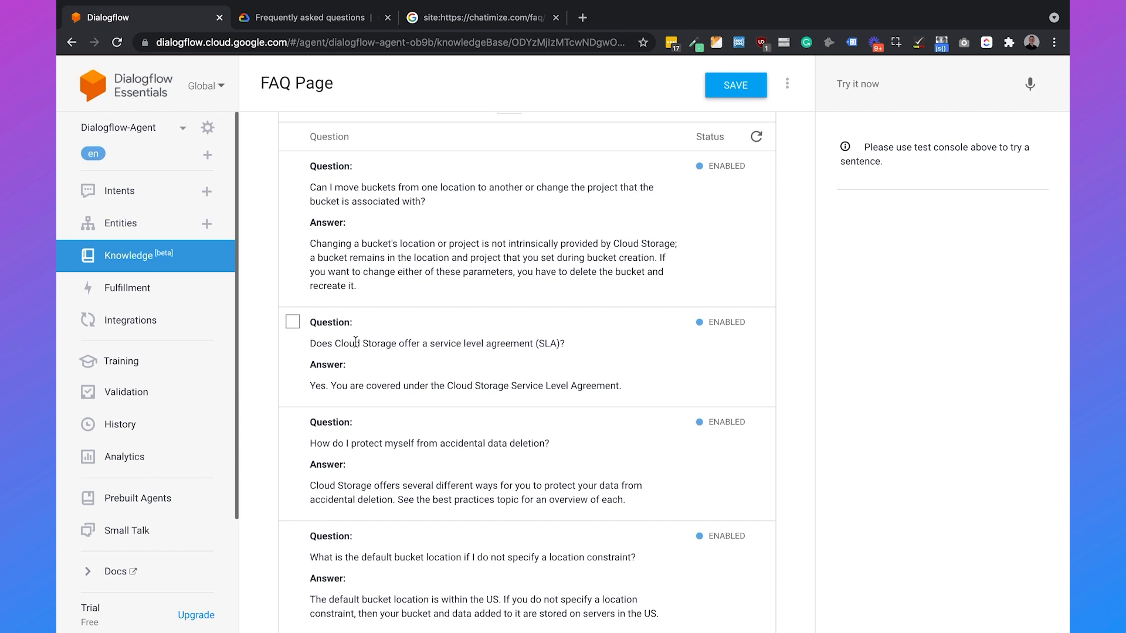
pyautogui.moveTo(418, 405)
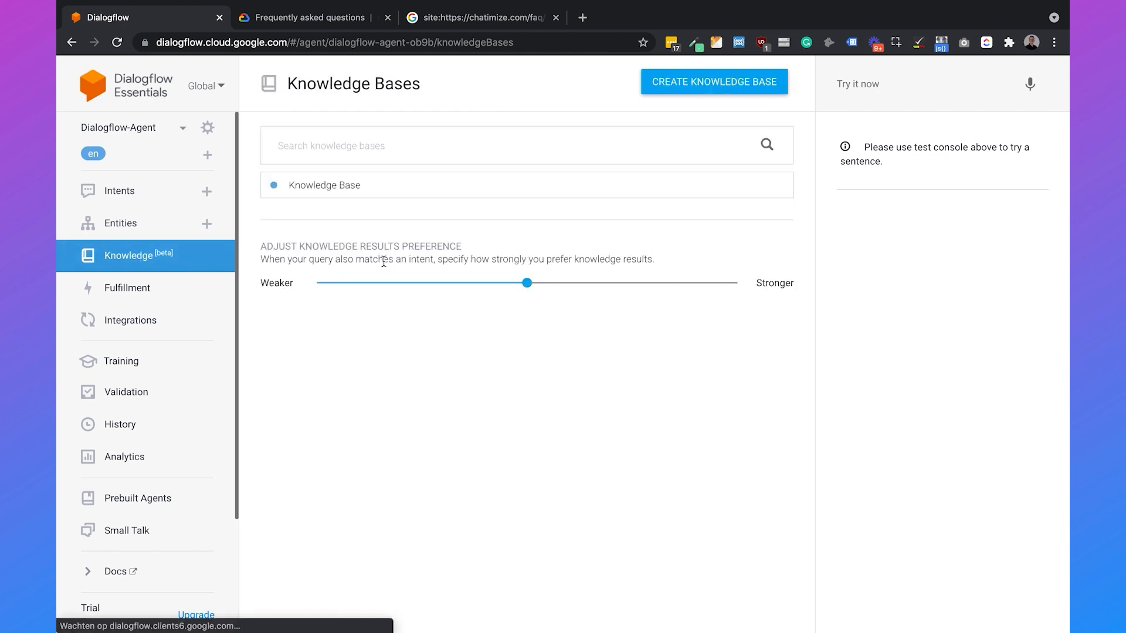
# Add the default text response $Knowledge.Answer[1] to Knowledge Base and save it
pyautogui.click(323, 184)
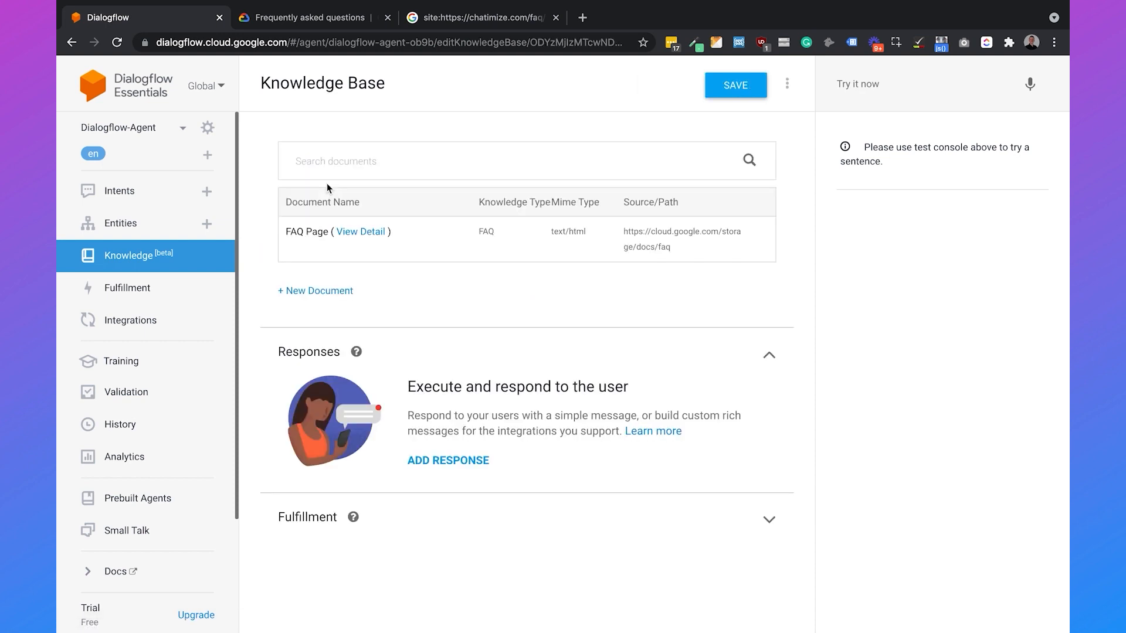
pyautogui.moveTo(468, 290)
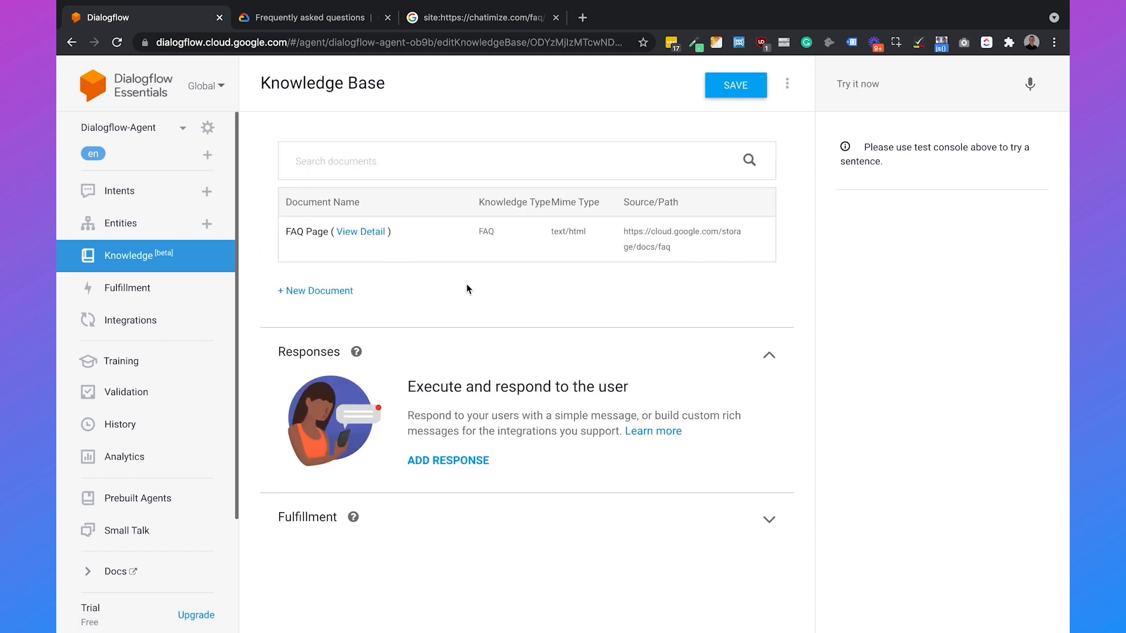
pyautogui.moveTo(448, 467)
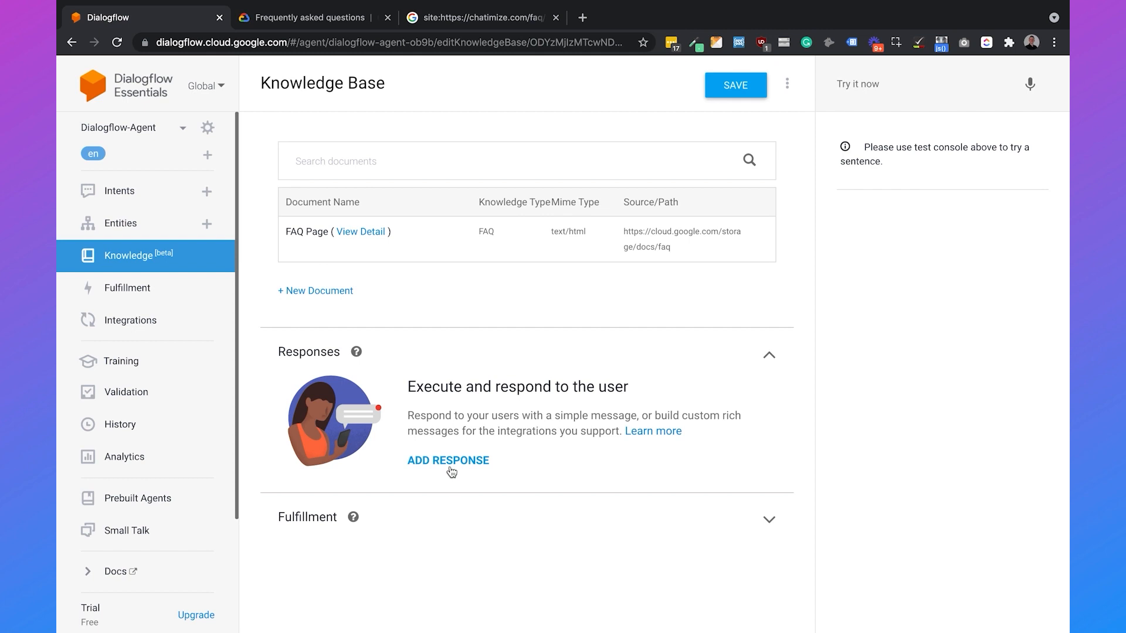
pyautogui.click(447, 460)
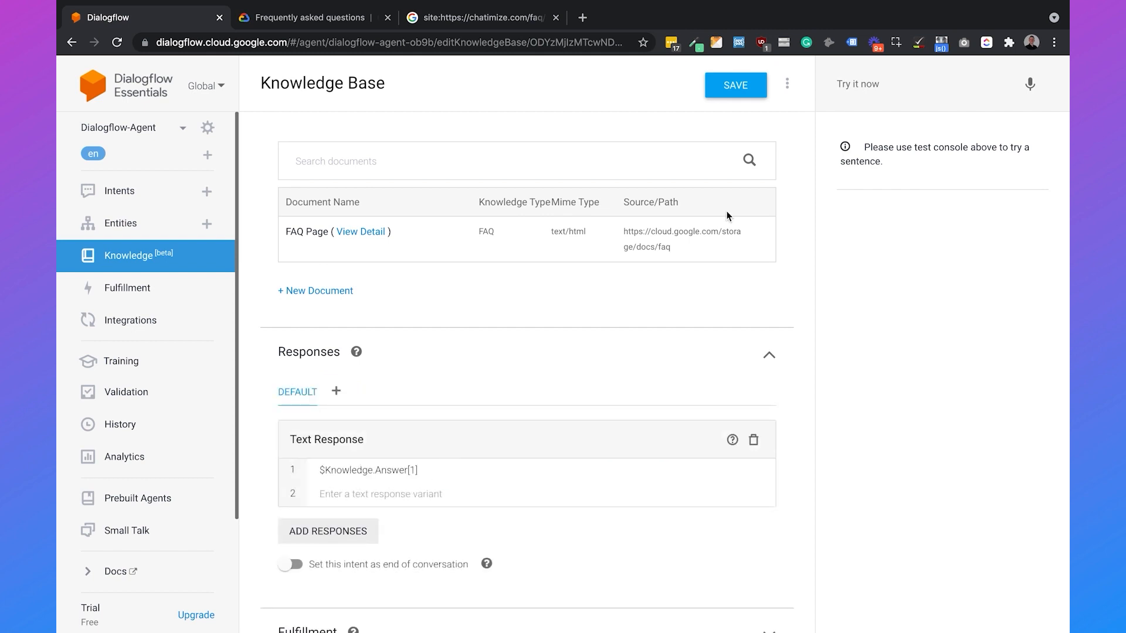
pyautogui.click(734, 84)
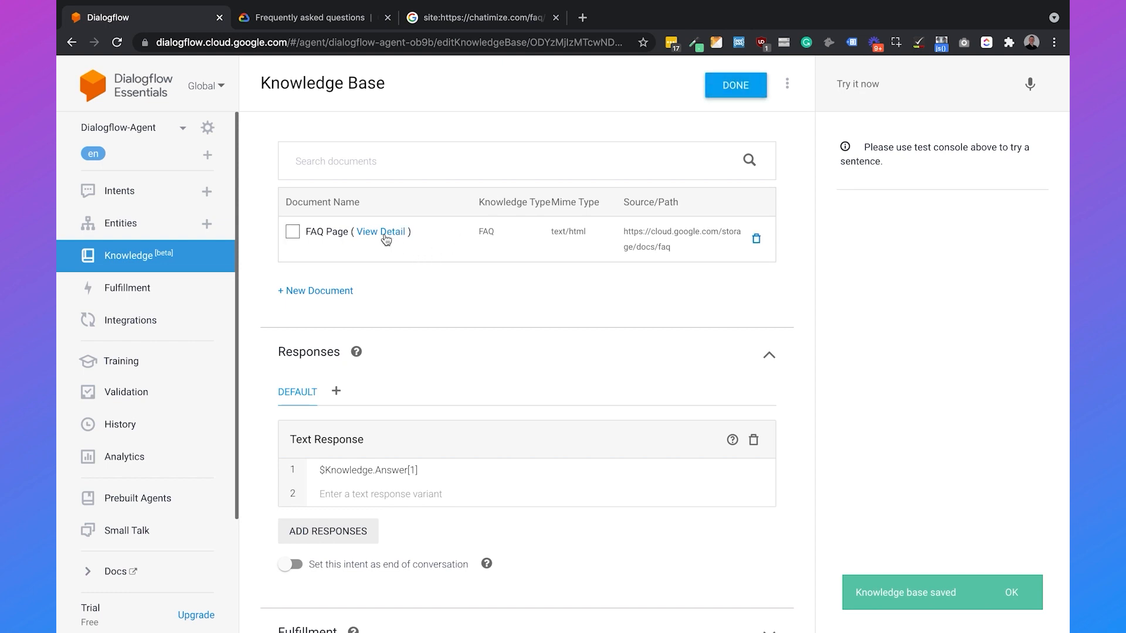
# Ask 'Can I…' and 'does cloud storage…' test questions and compare the returned SLA answer with the FAQ entry
pyautogui.click(380, 232)
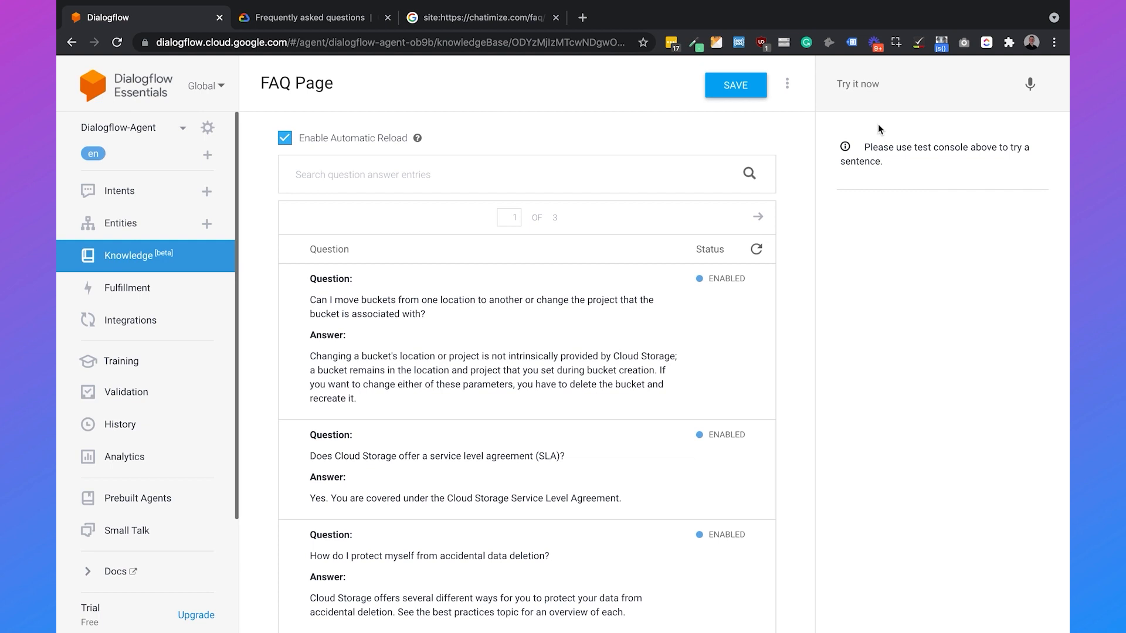
pyautogui.write('Can I')
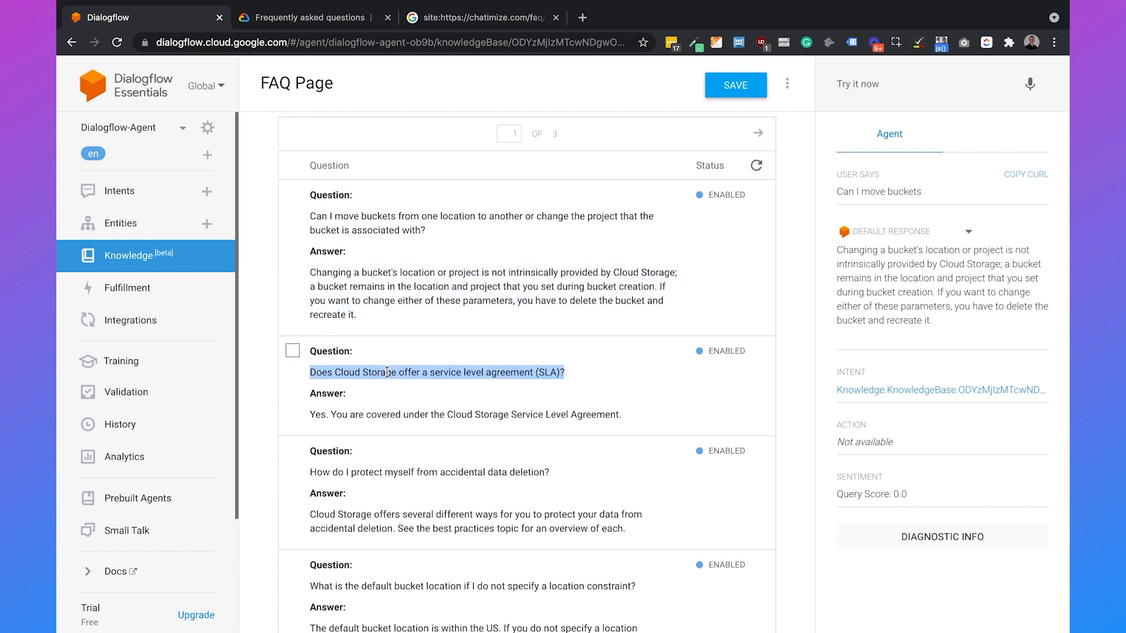
pyautogui.click(923, 84)
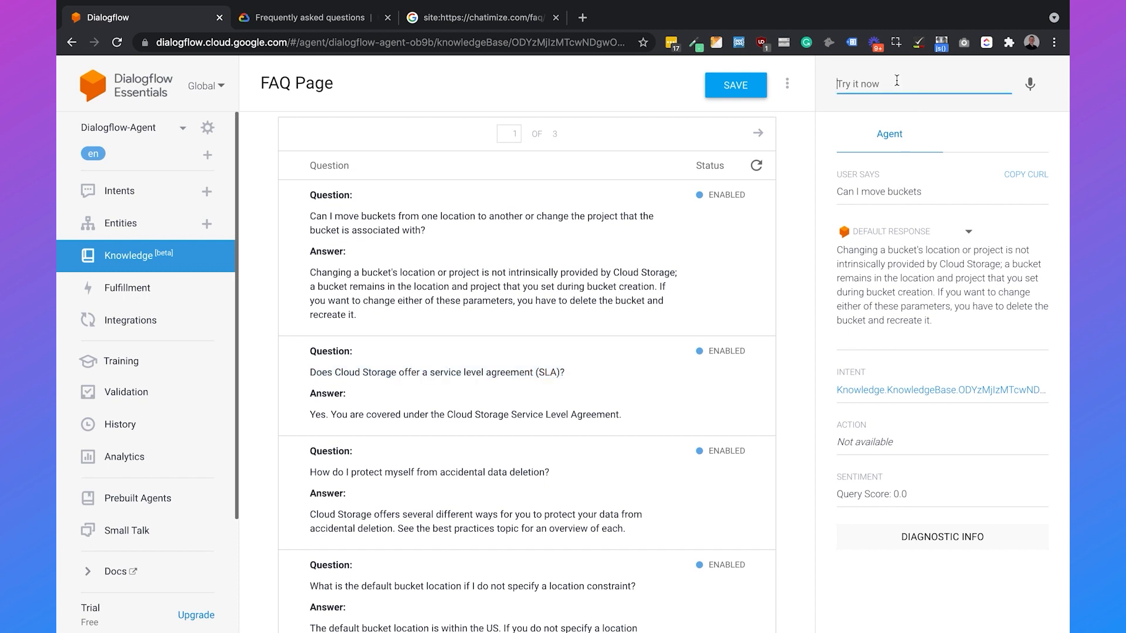
pyautogui.write('does cloud st')
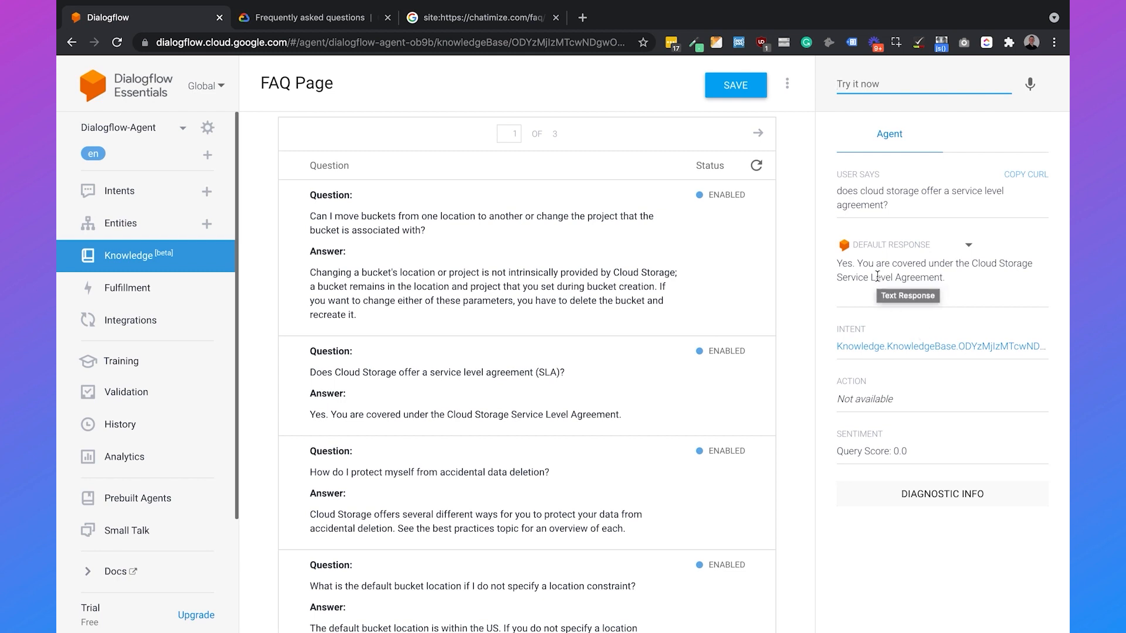
pyautogui.tripleClick(464, 414)
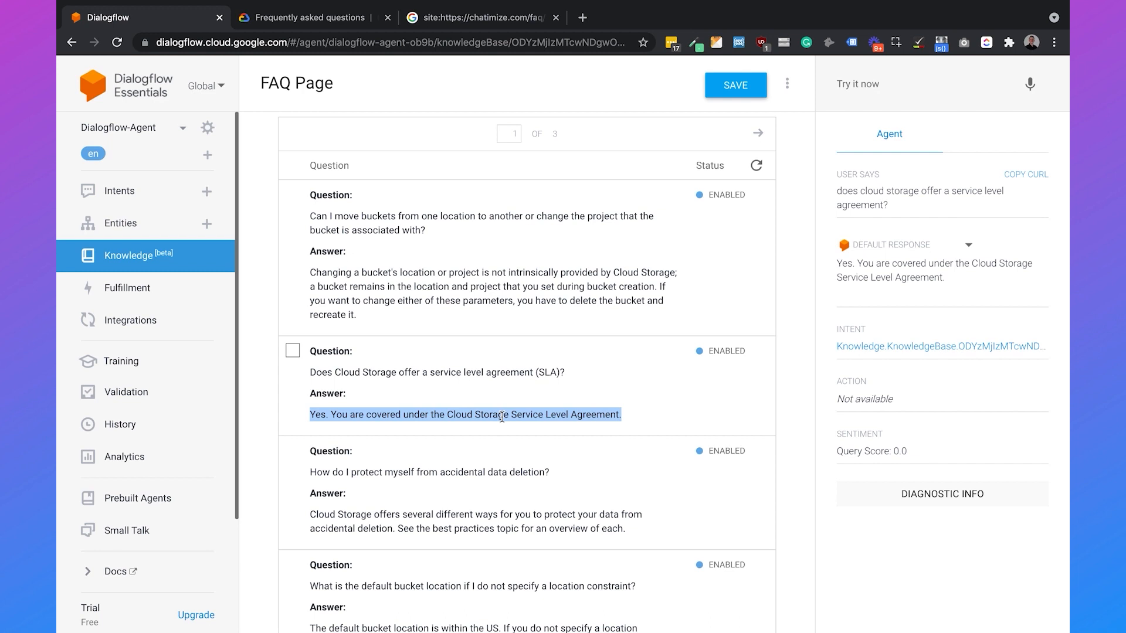